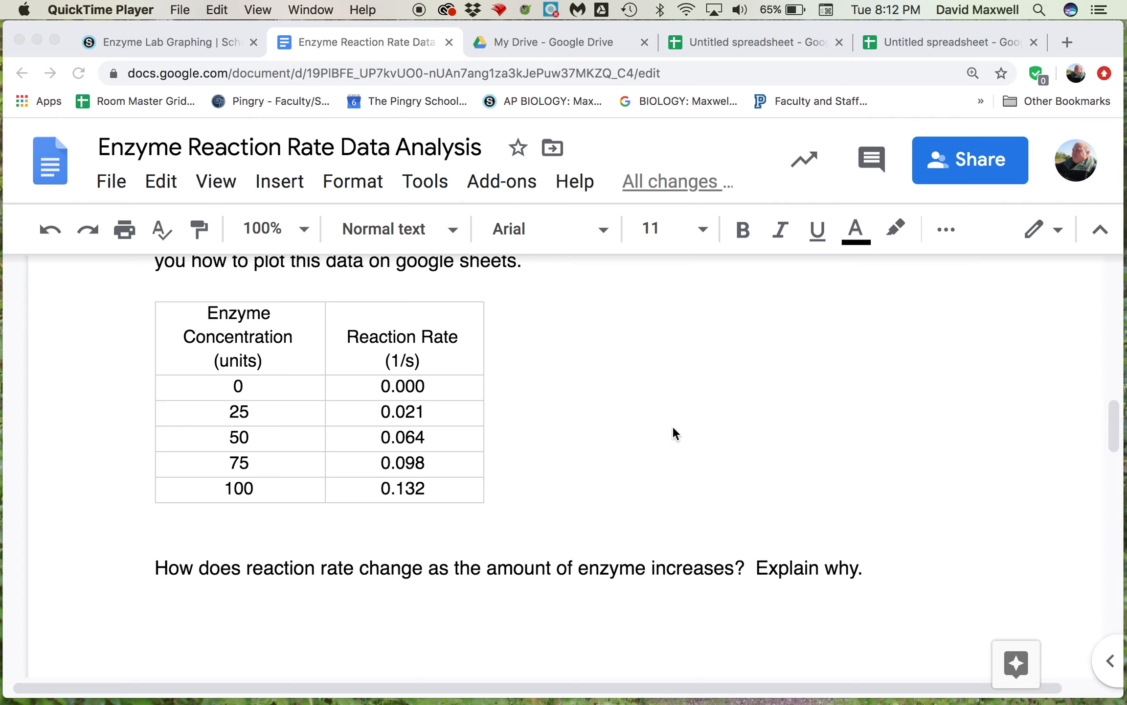
pyautogui.moveTo(224, 338)
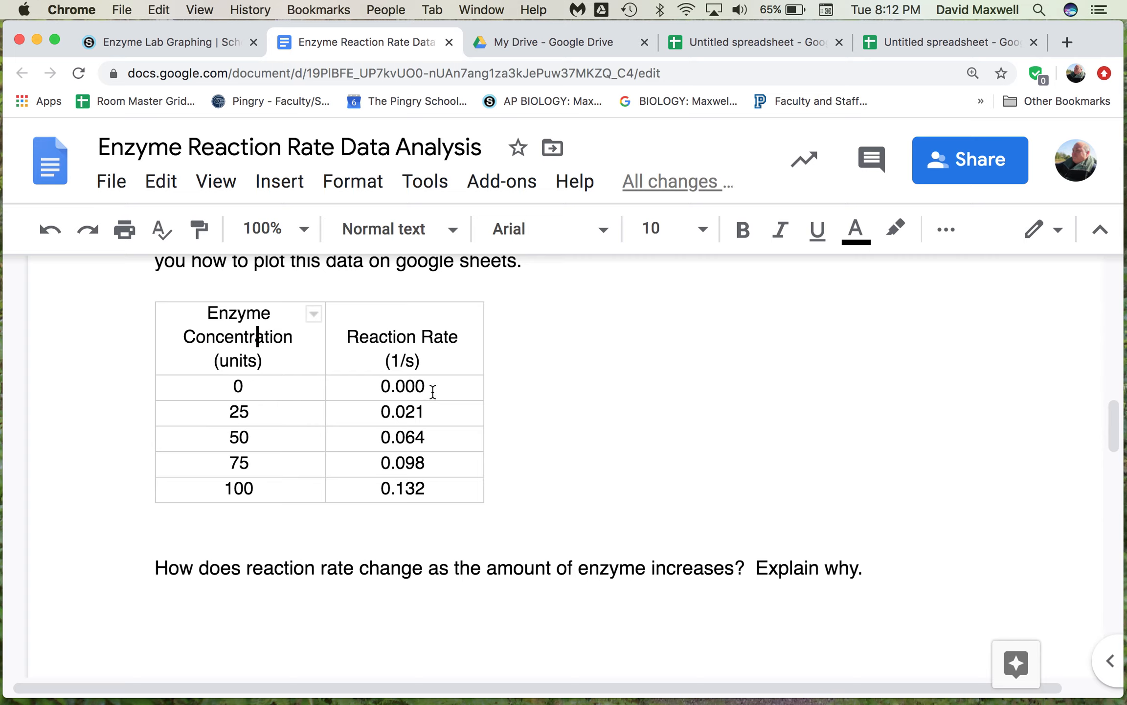
pyautogui.moveTo(270, 404)
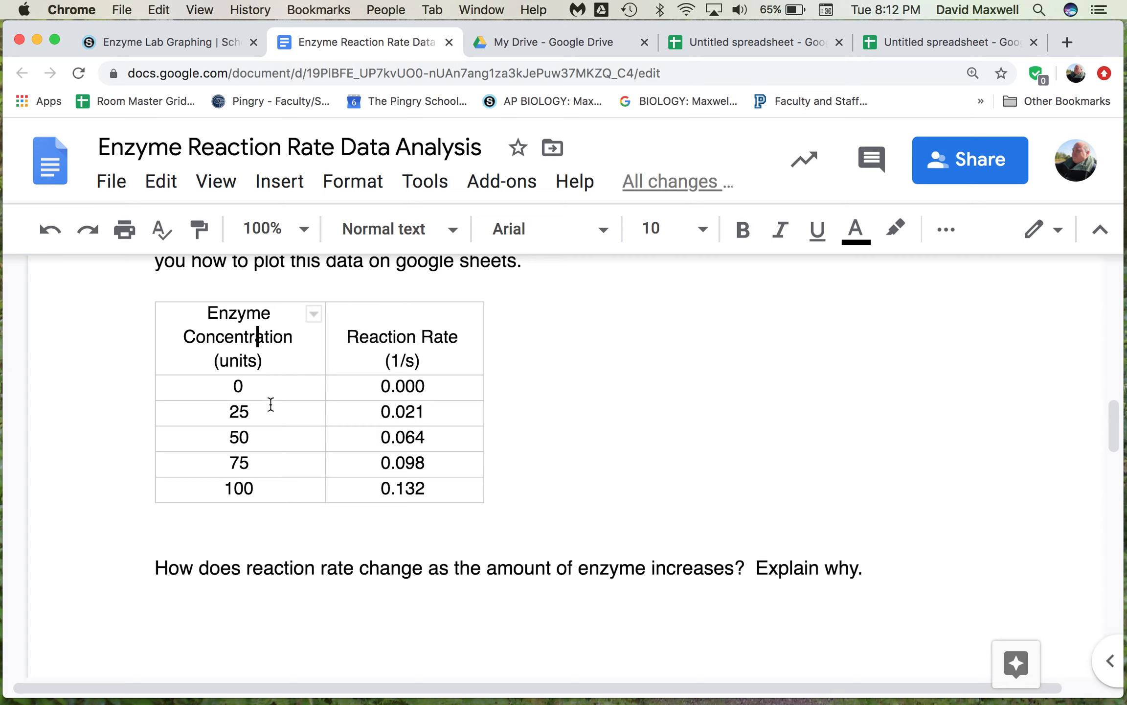
pyautogui.moveTo(262, 494)
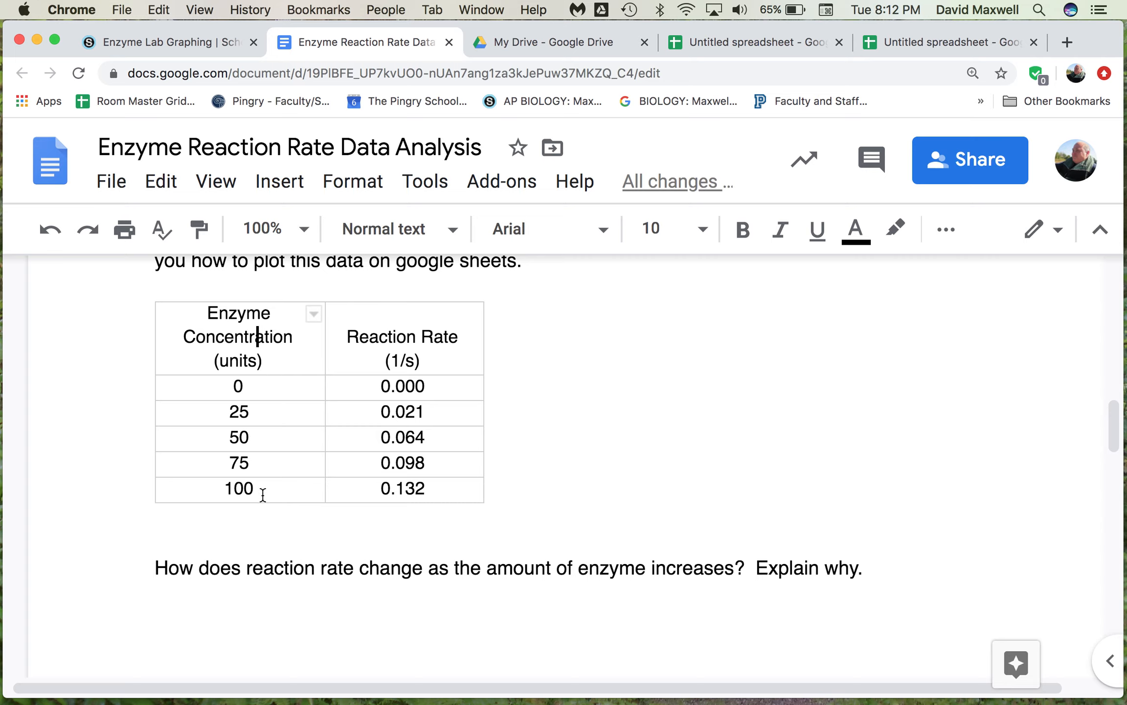
pyautogui.moveTo(395, 414)
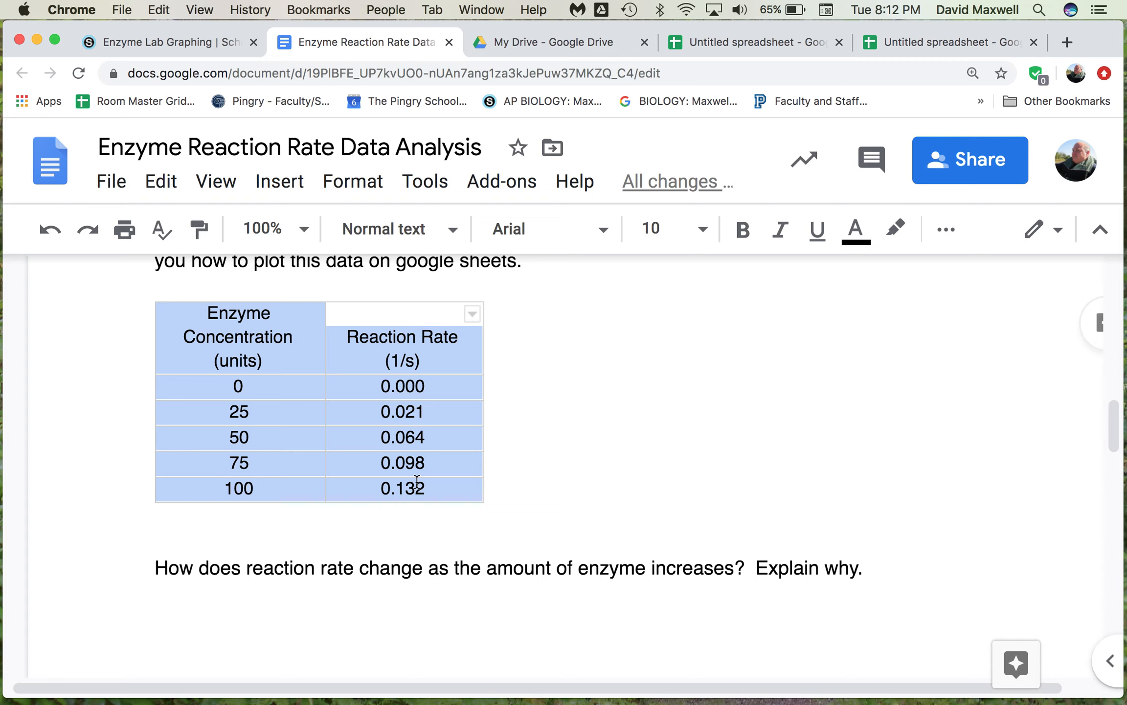
pyautogui.moveTo(676, 430)
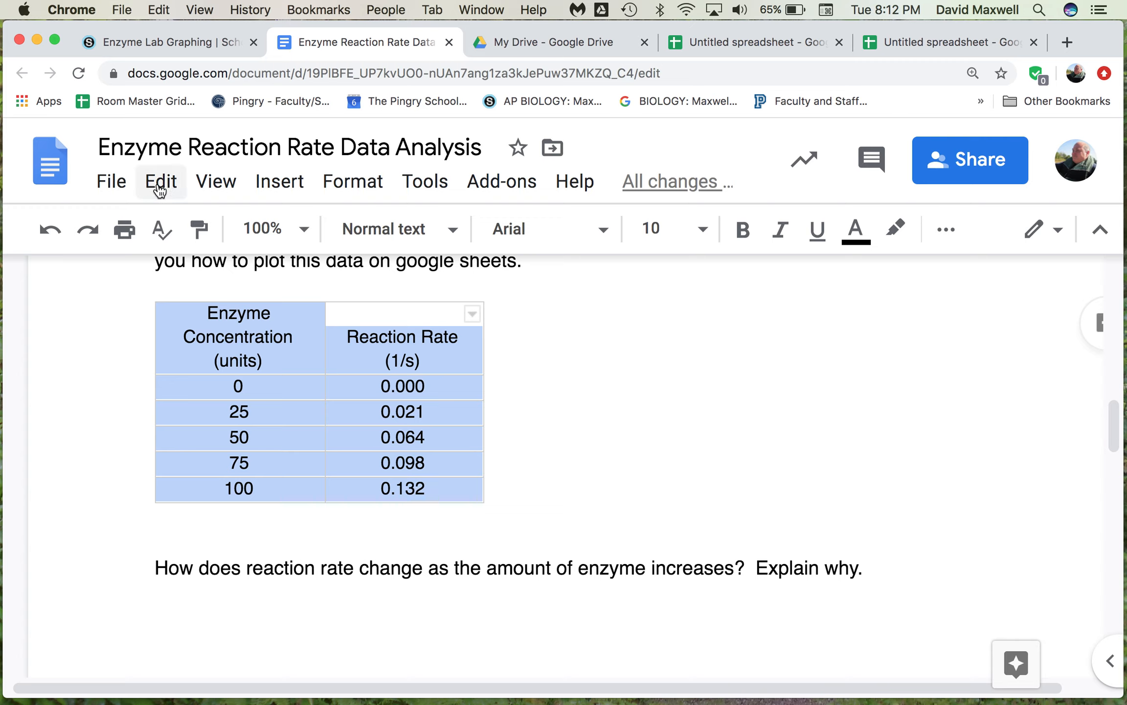
pyautogui.moveTo(870, 77)
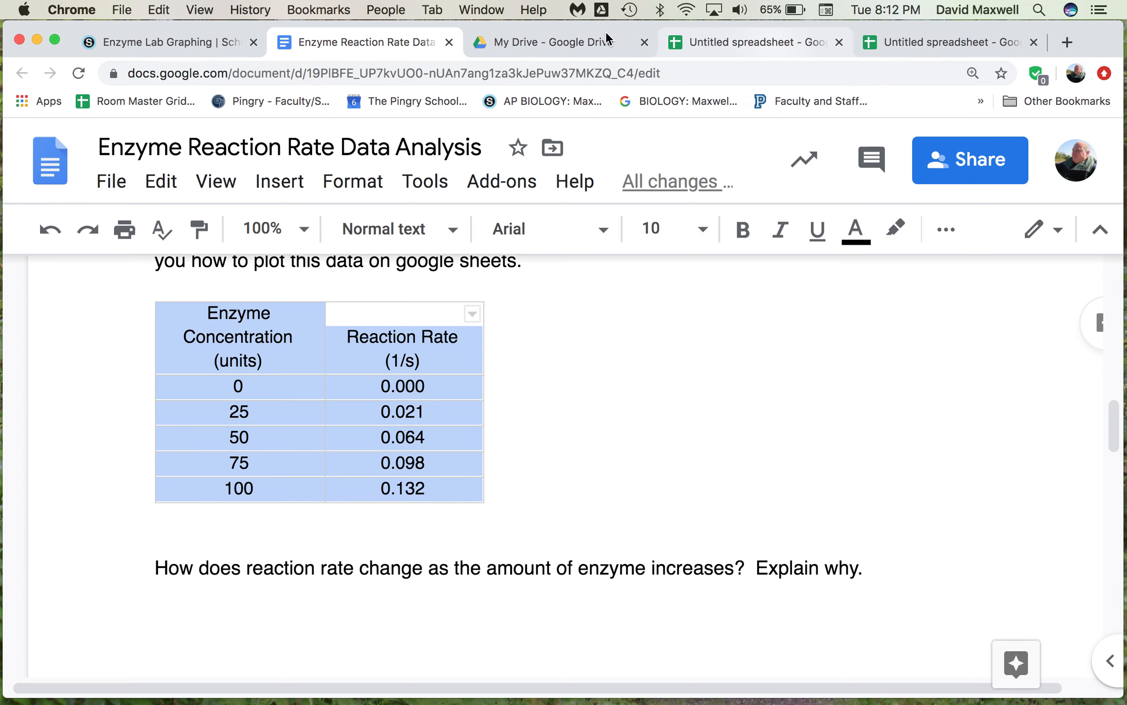
# Create a new blank Google Sheets spreadsheet from the My Drive tab.
pyautogui.click(552, 42)
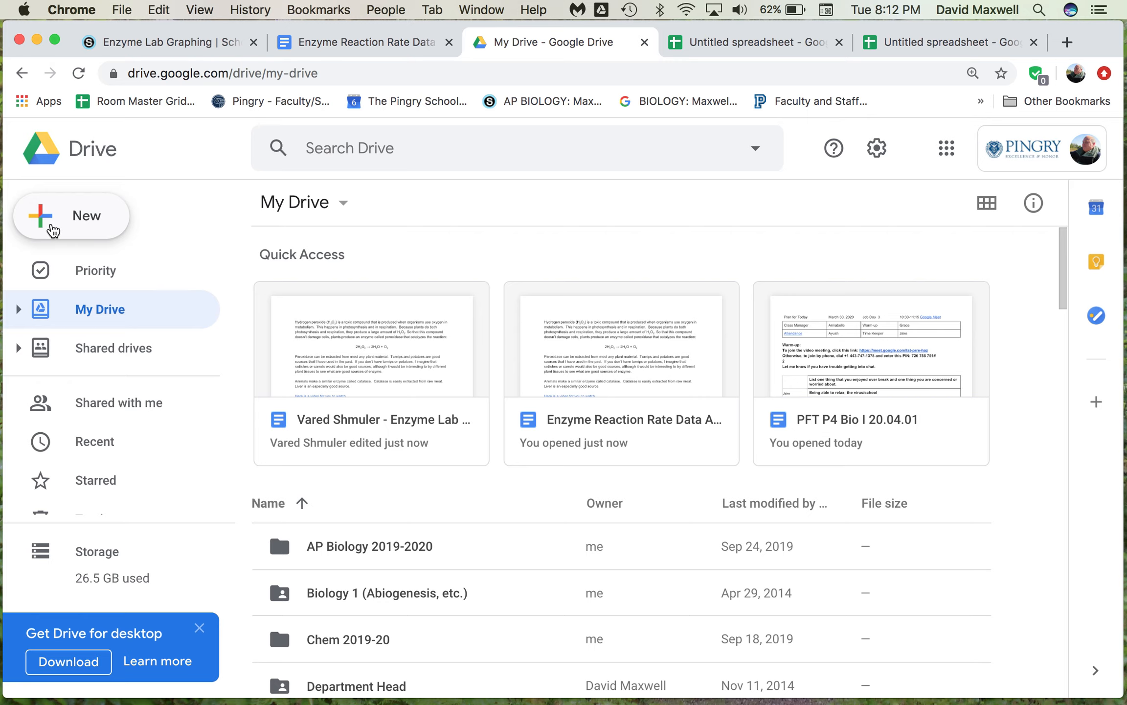
pyautogui.click(70, 215)
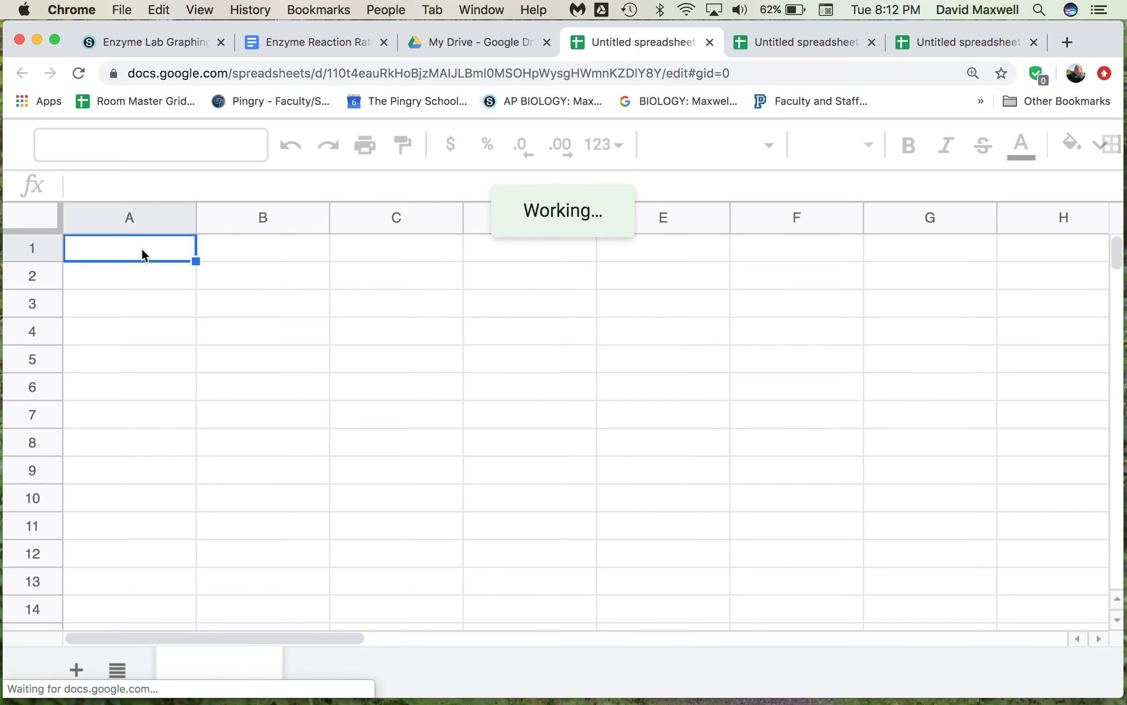
# Paste the enzyme concentration and reaction rate table into A2:B7 and zoom the sheet to 50%.
pyautogui.press('cmd+v')
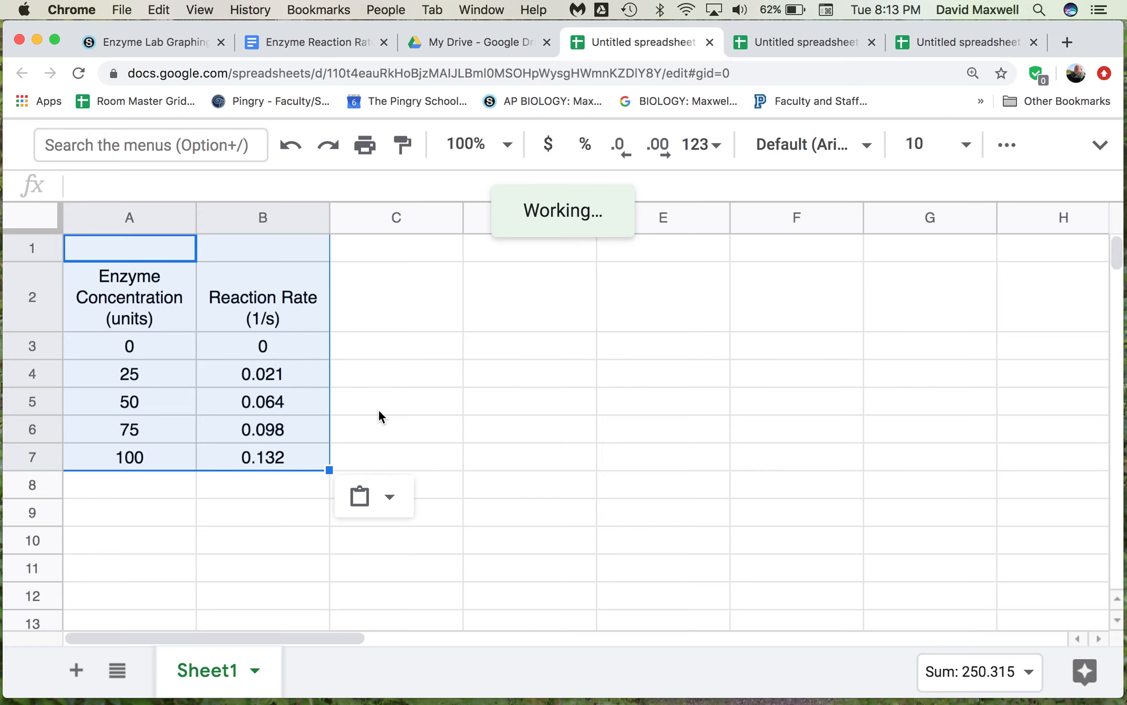
pyautogui.click(396, 401)
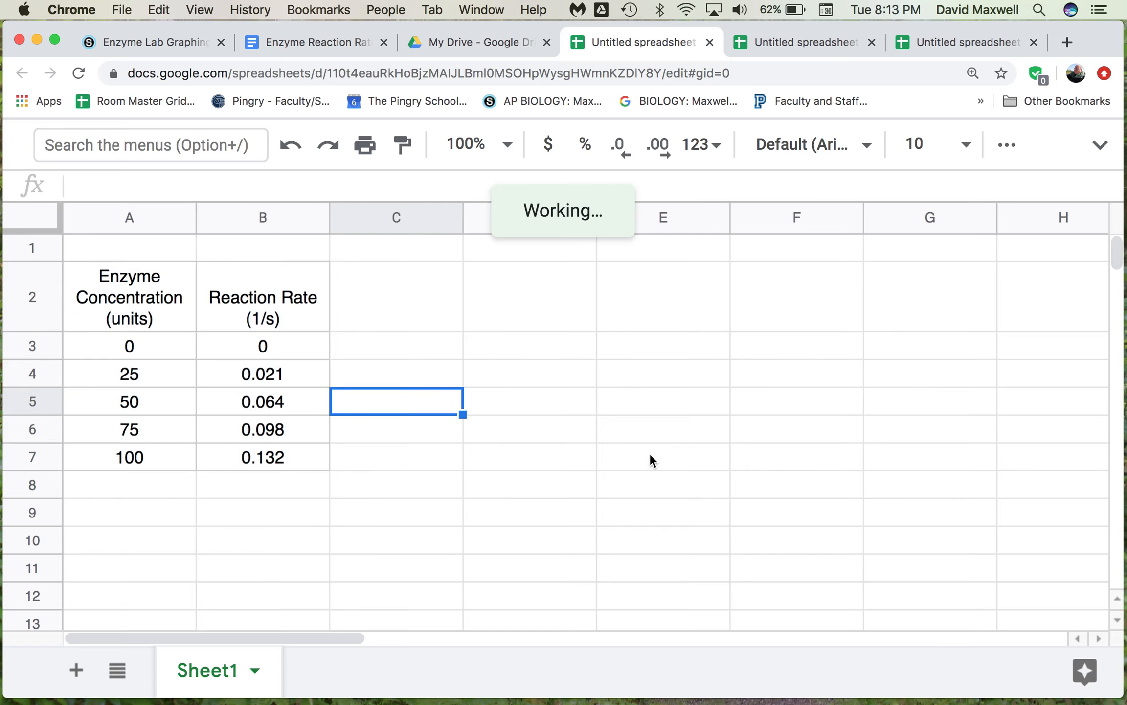
pyautogui.click(476, 144)
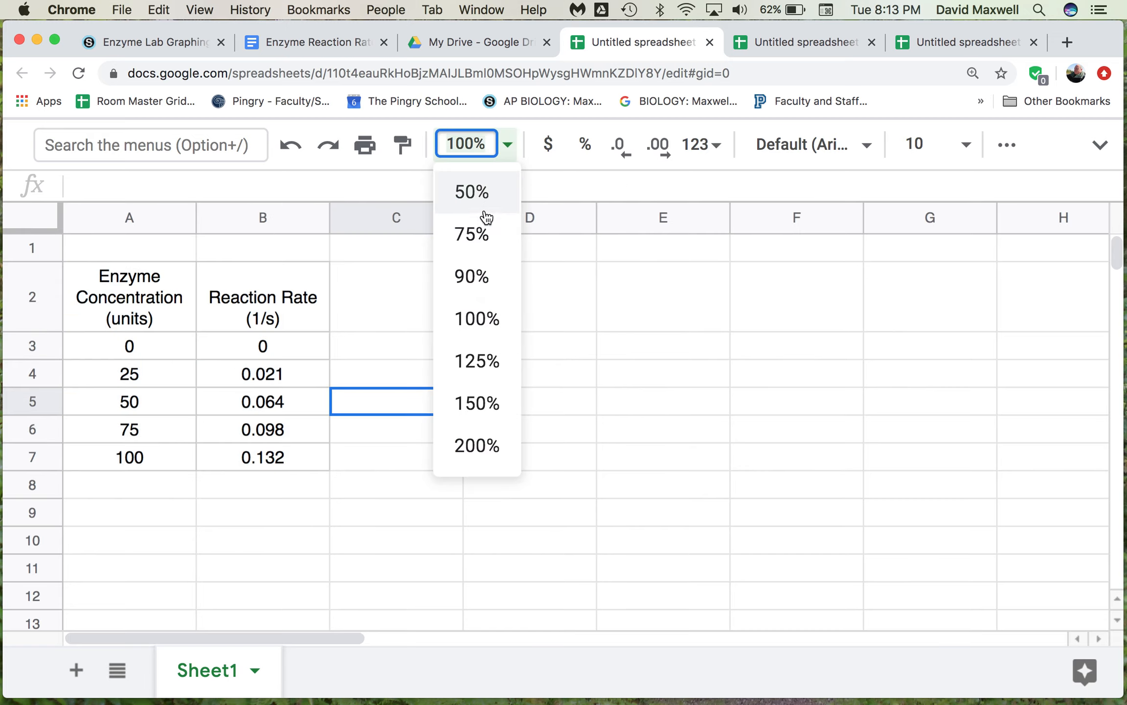
pyautogui.click(470, 192)
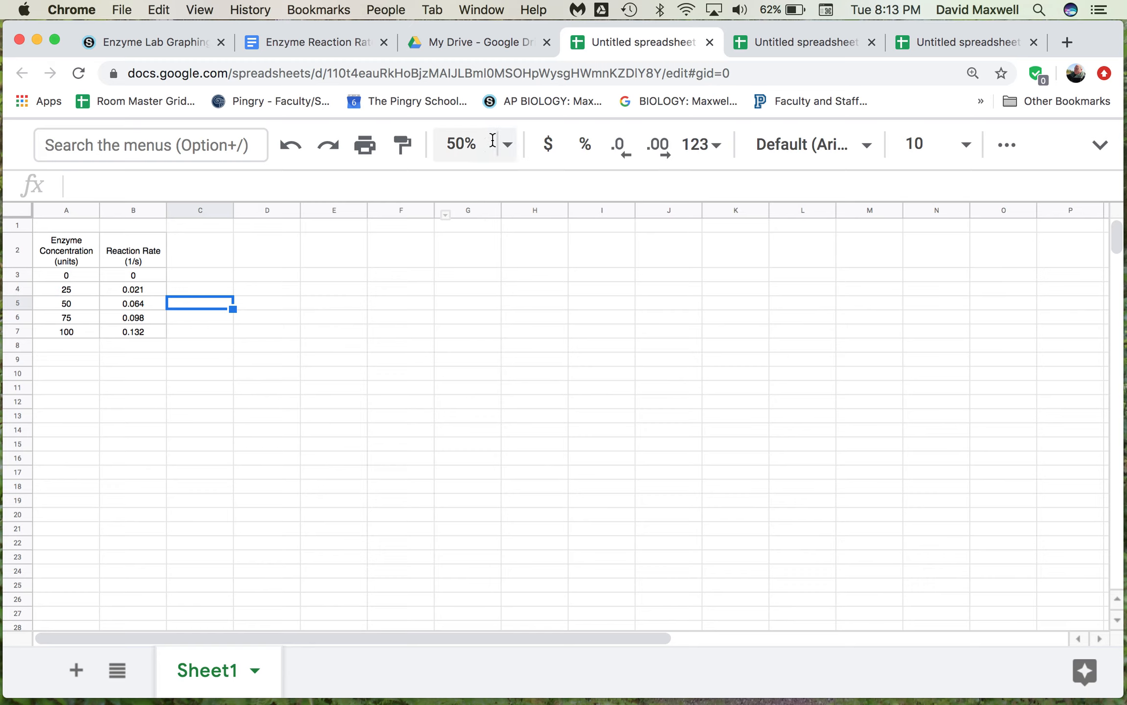
pyautogui.moveTo(322, 312)
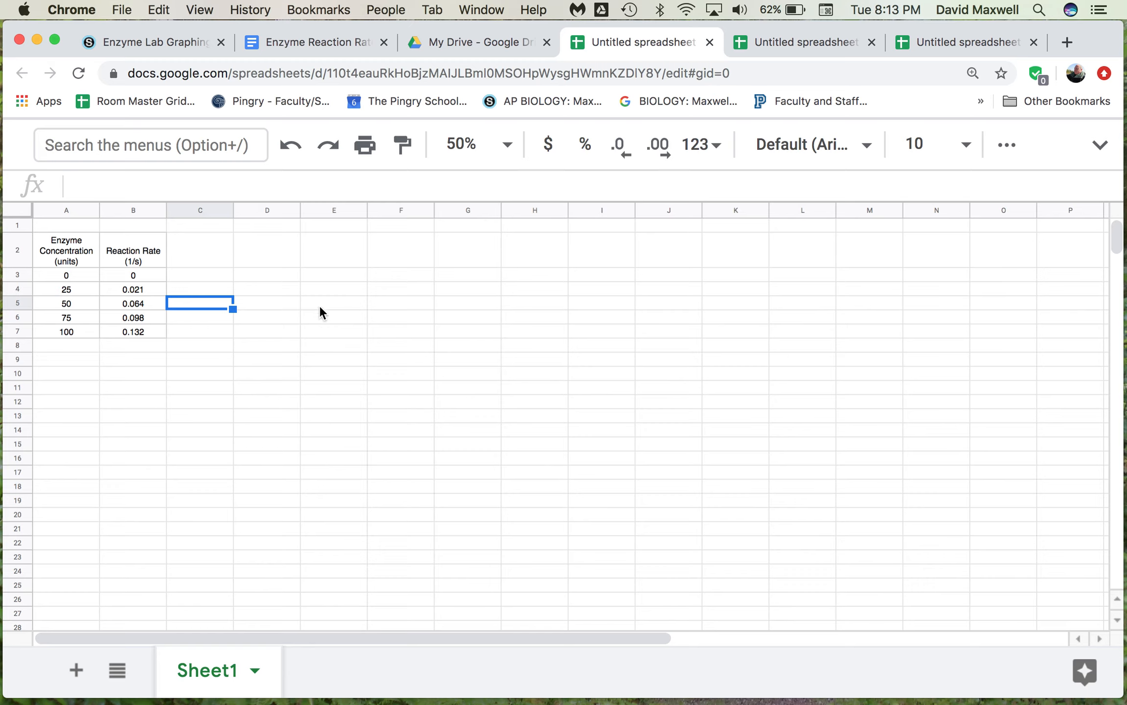
pyautogui.moveTo(123, 260)
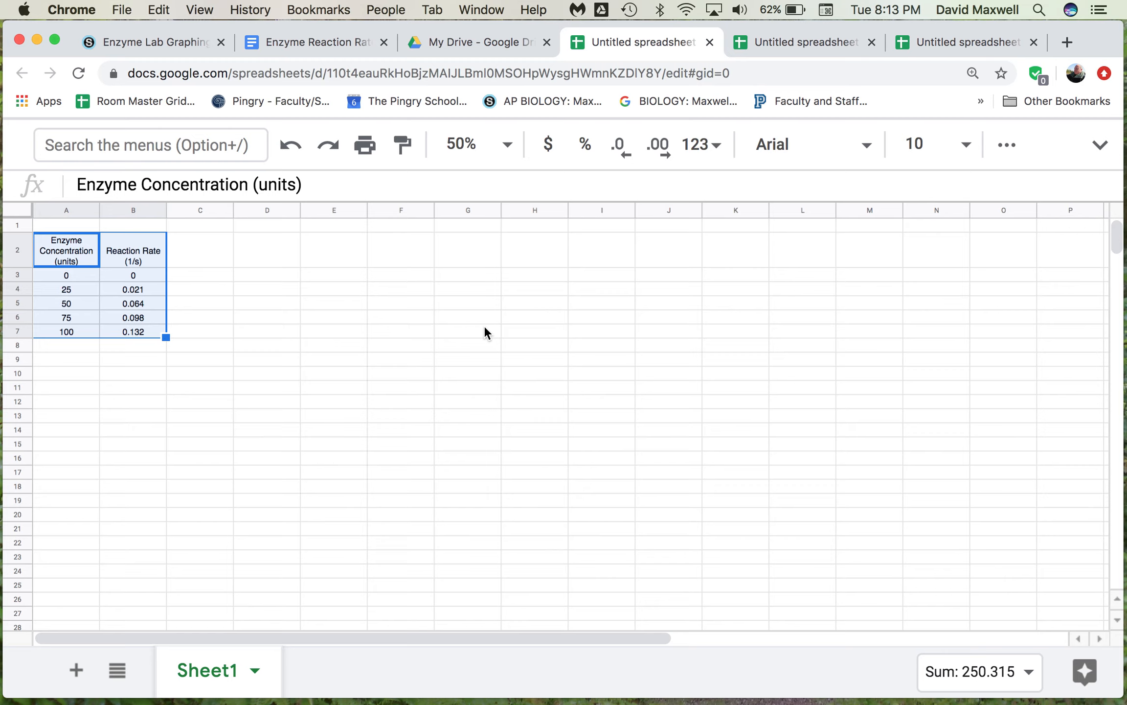
pyautogui.moveTo(613, 281)
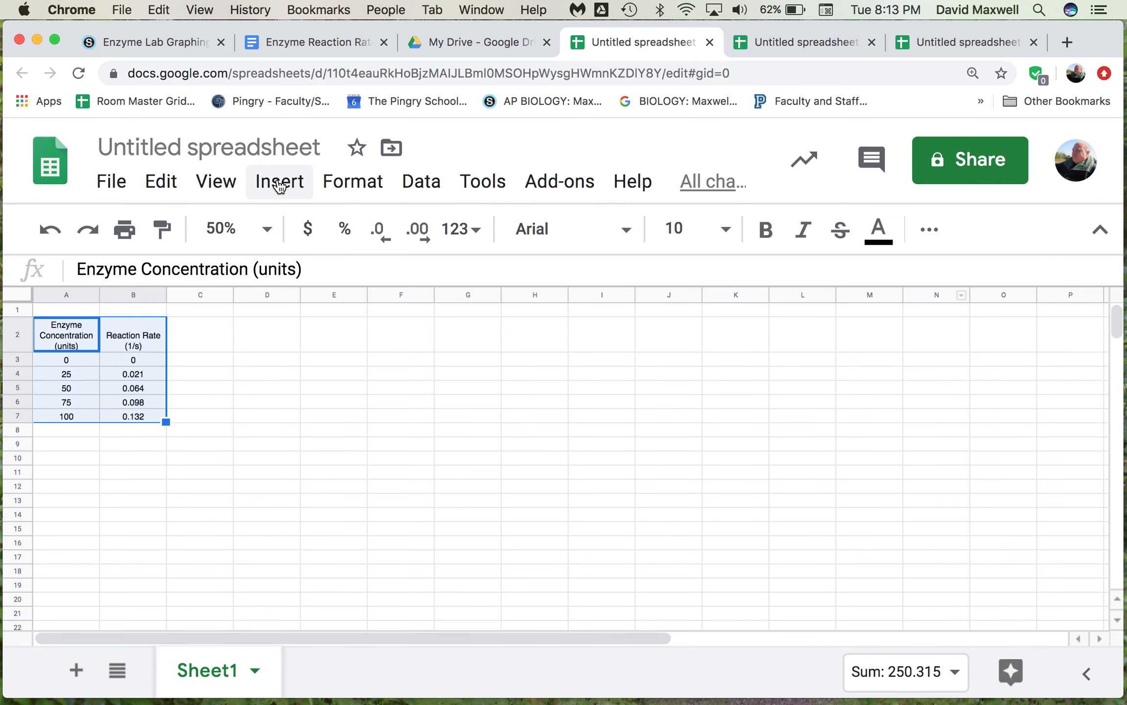
pyautogui.moveTo(313, 551)
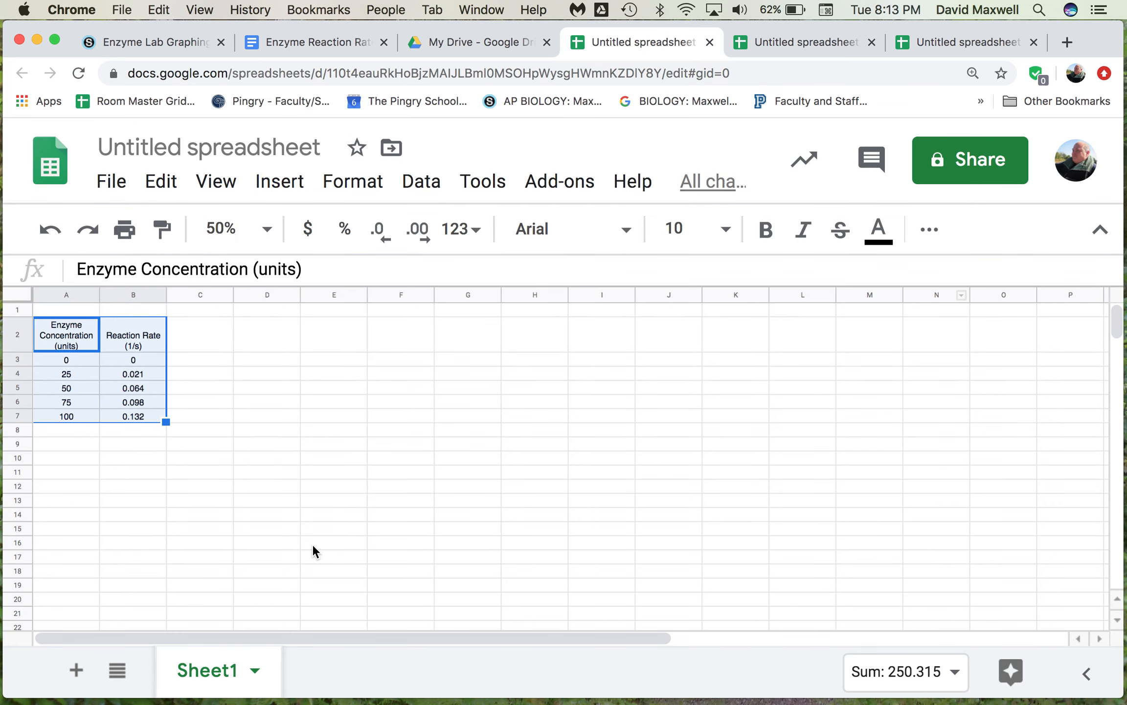
pyautogui.moveTo(597, 454)
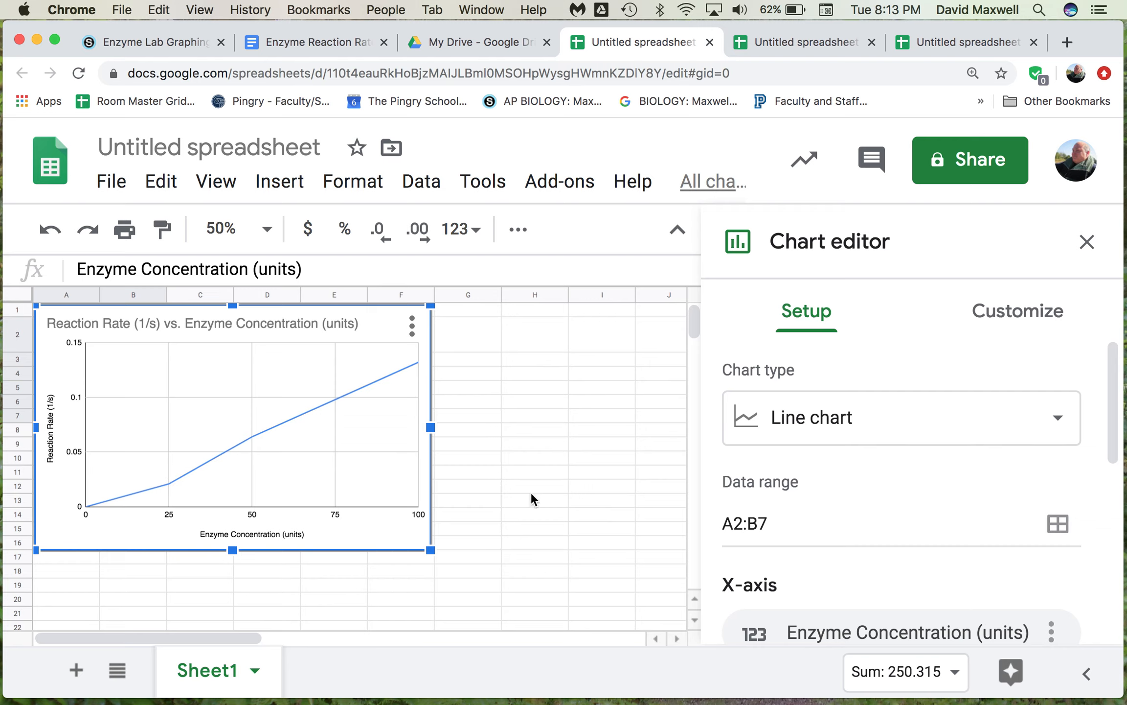
pyautogui.moveTo(847, 417)
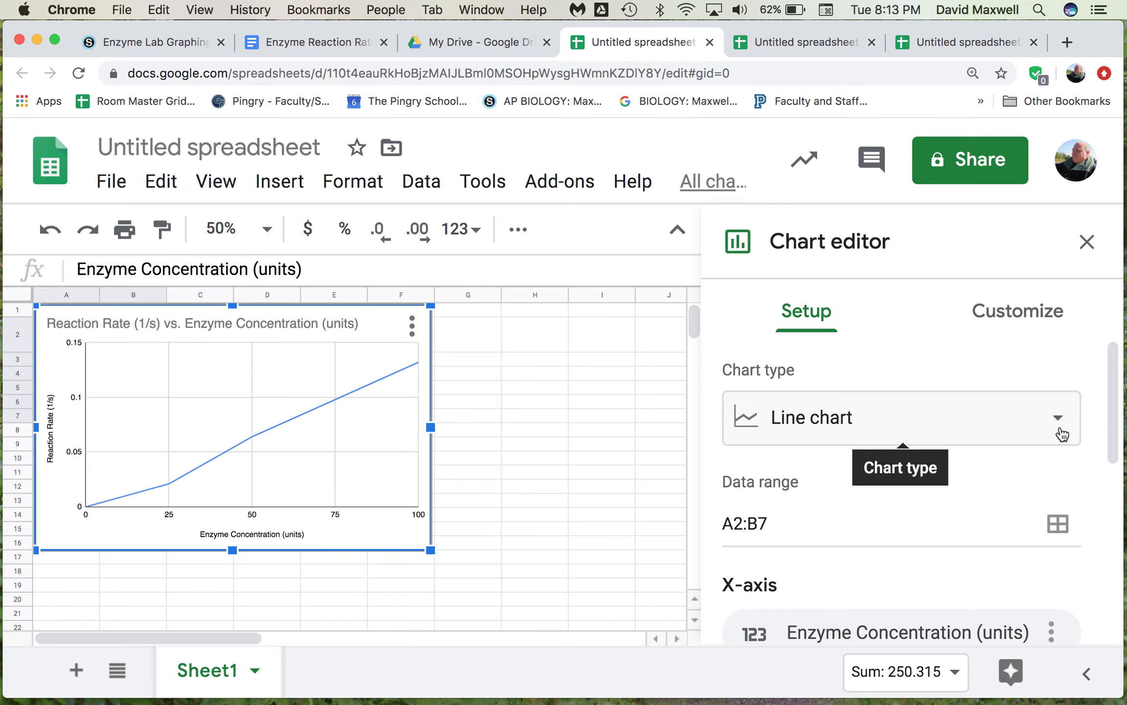
# Change the enzyme chart type to the suggested scatter chart in the Setup tab.
pyautogui.click(900, 418)
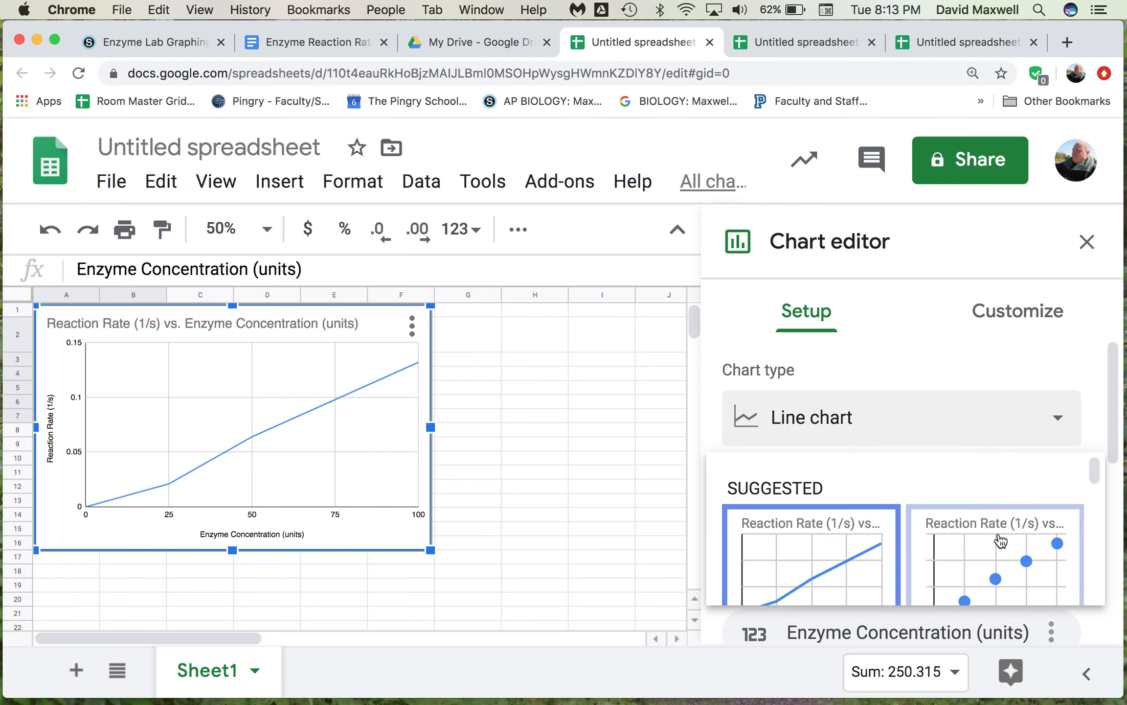
pyautogui.click(1003, 557)
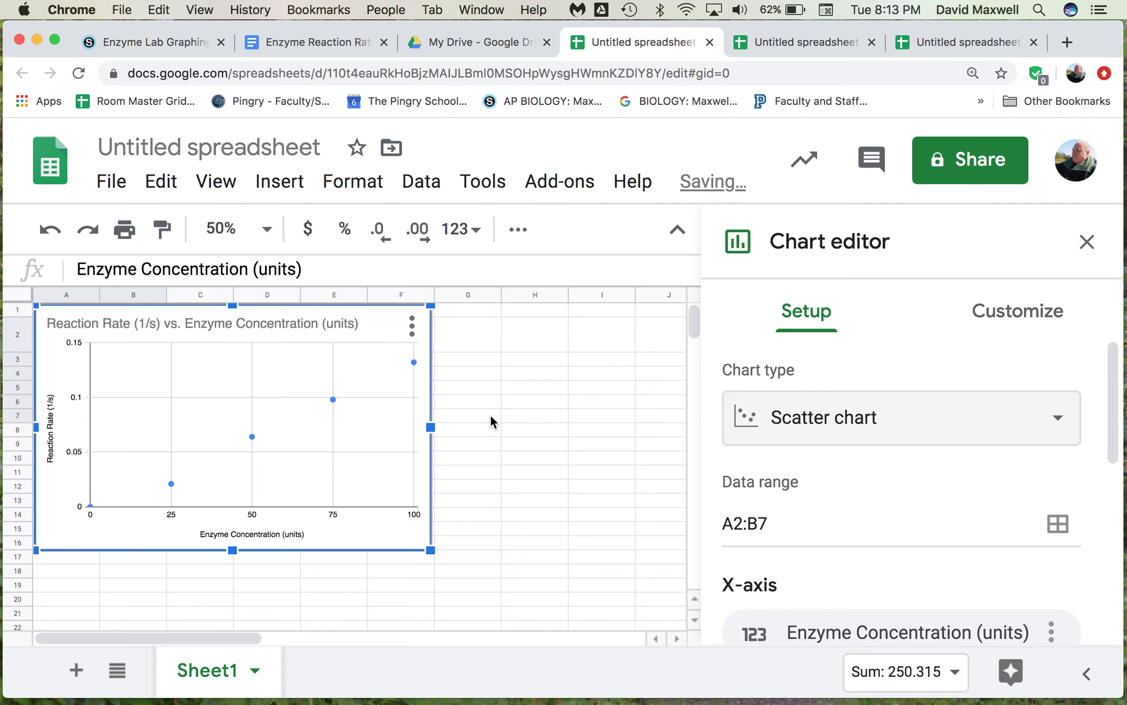
pyautogui.moveTo(652, 527)
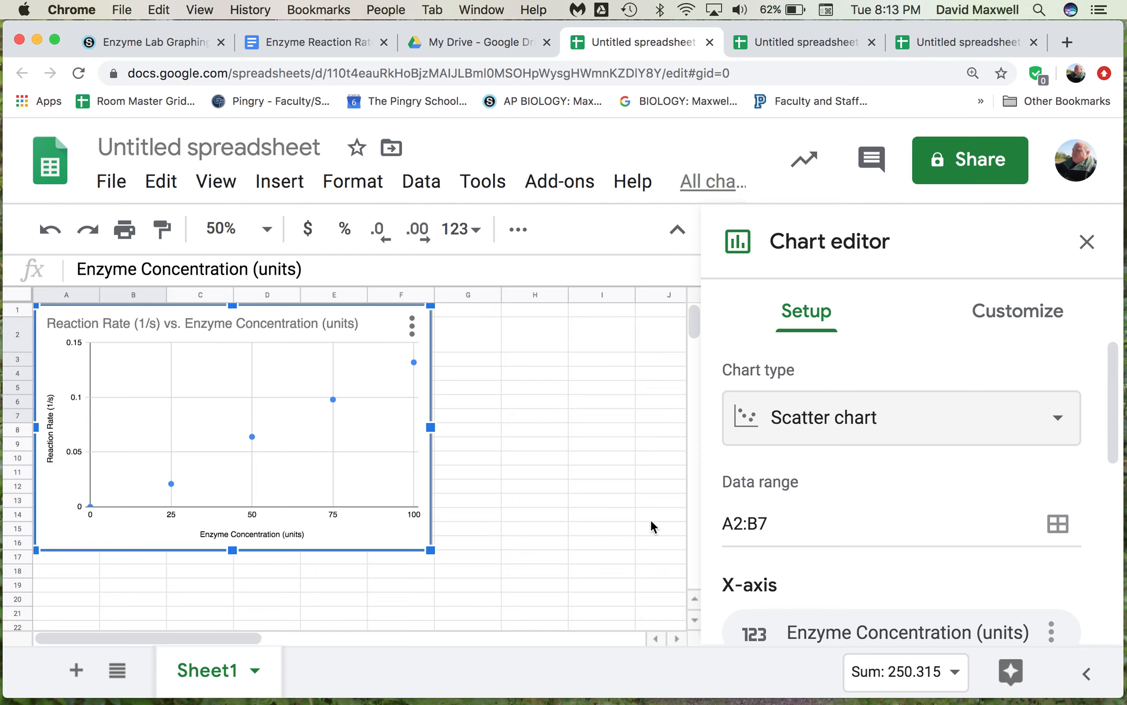
pyautogui.moveTo(872, 428)
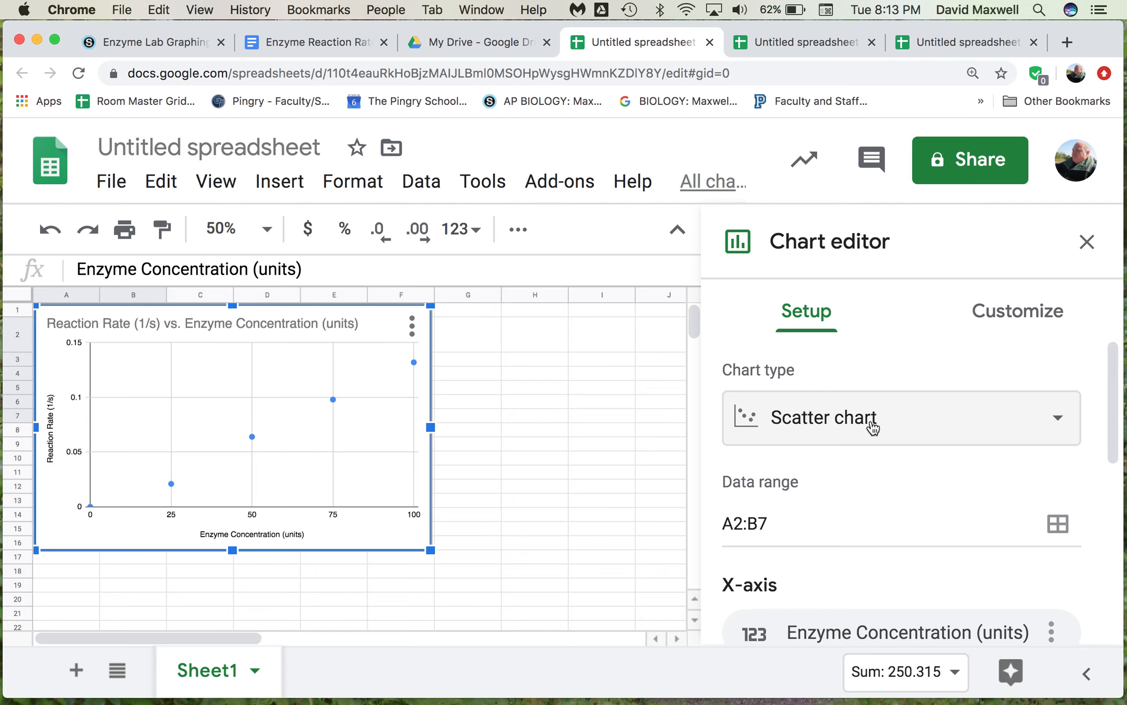
pyautogui.moveTo(632, 383)
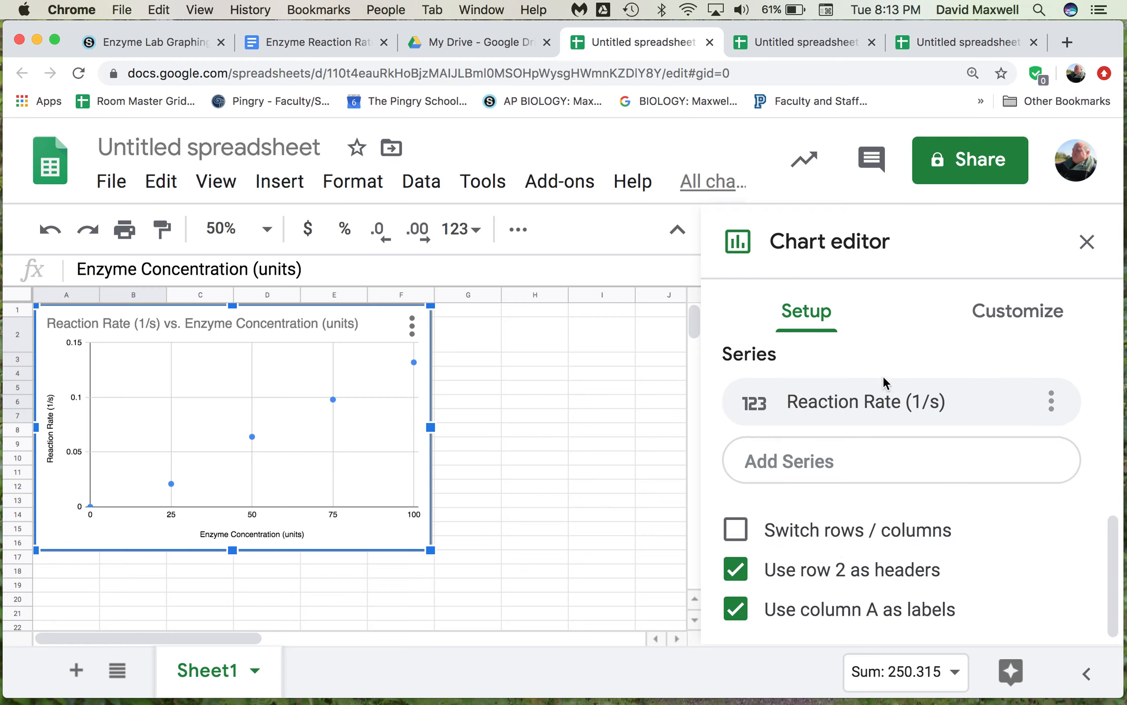
# Enable a linear trendline for the series under Customize in the Chart editor.
pyautogui.click(1017, 311)
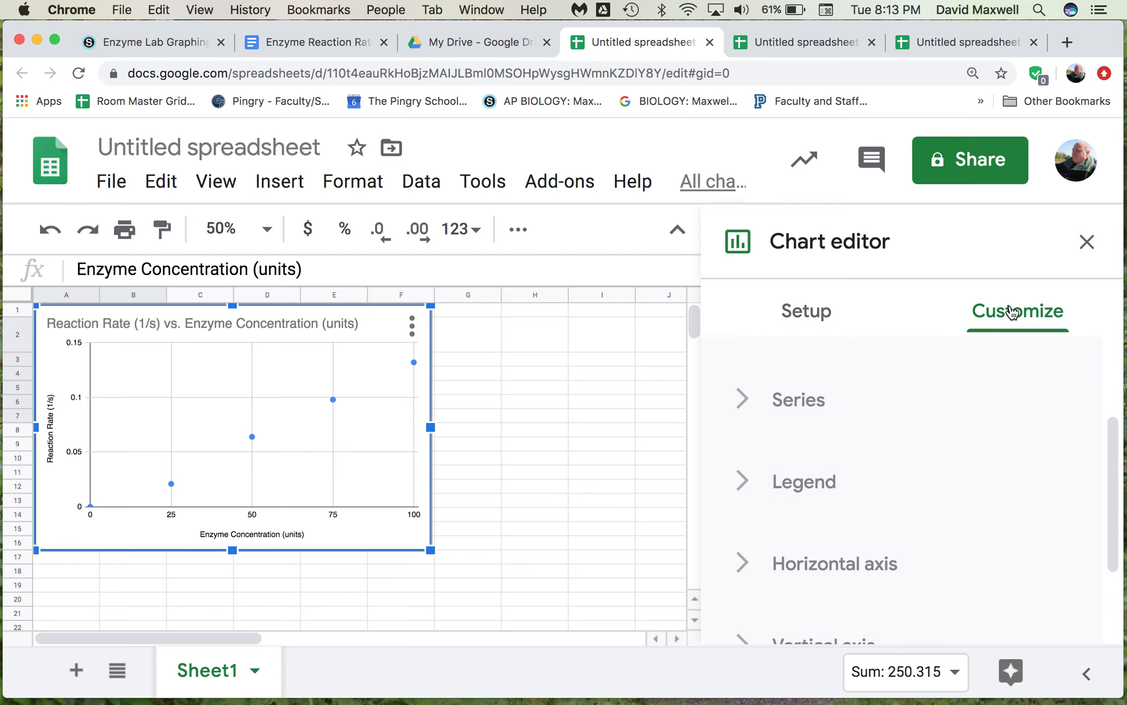
pyautogui.click(797, 400)
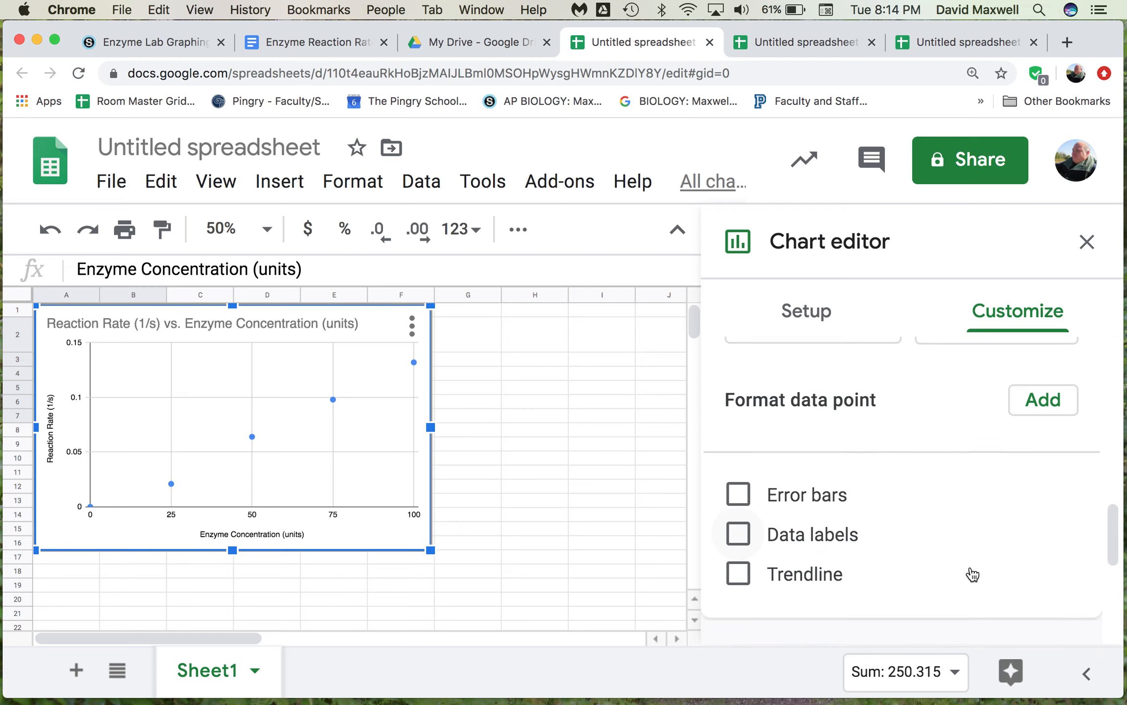
pyautogui.click(737, 452)
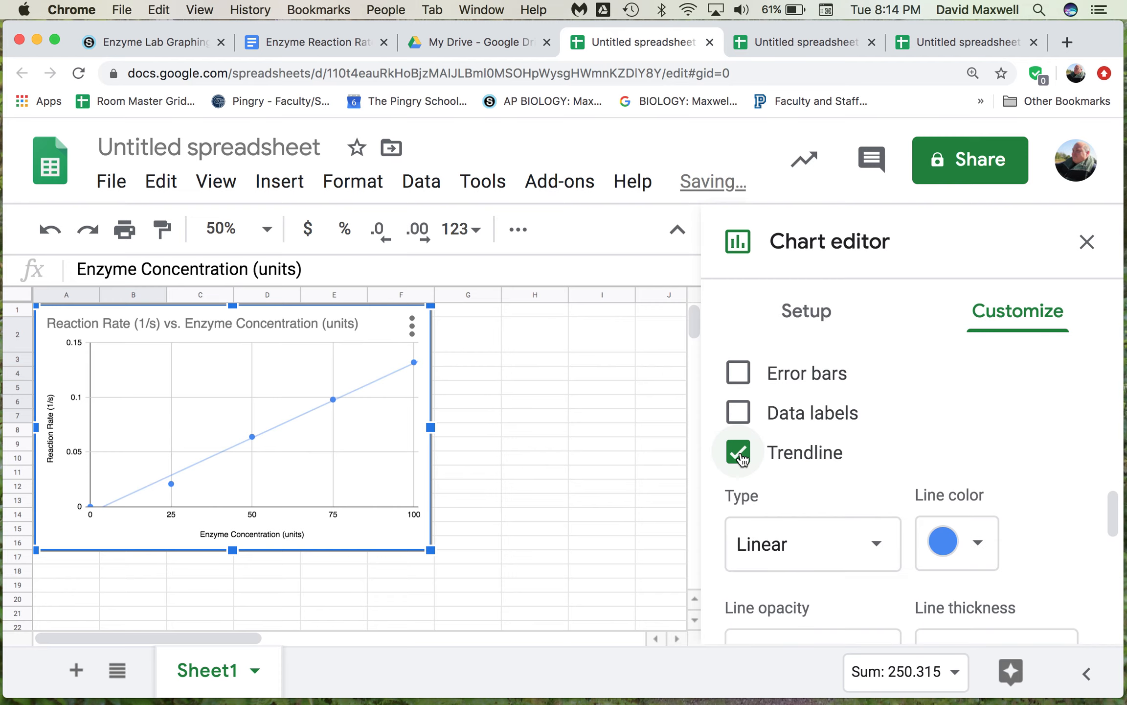
pyautogui.click(737, 452)
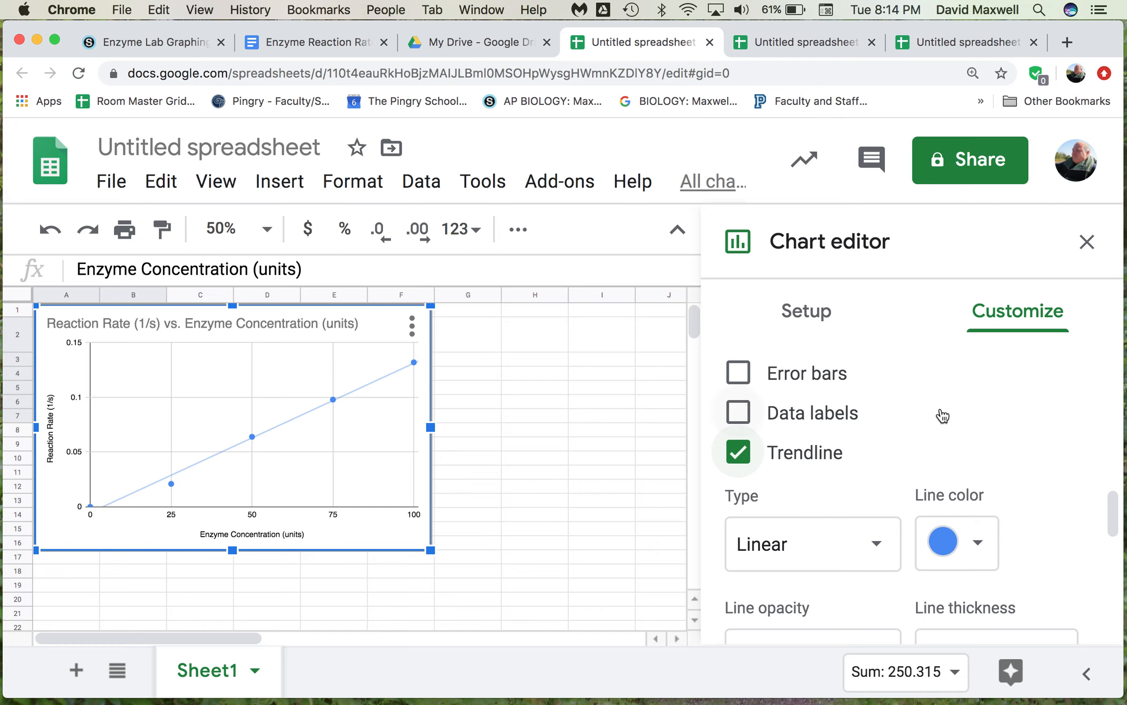
pyautogui.scroll(-3)
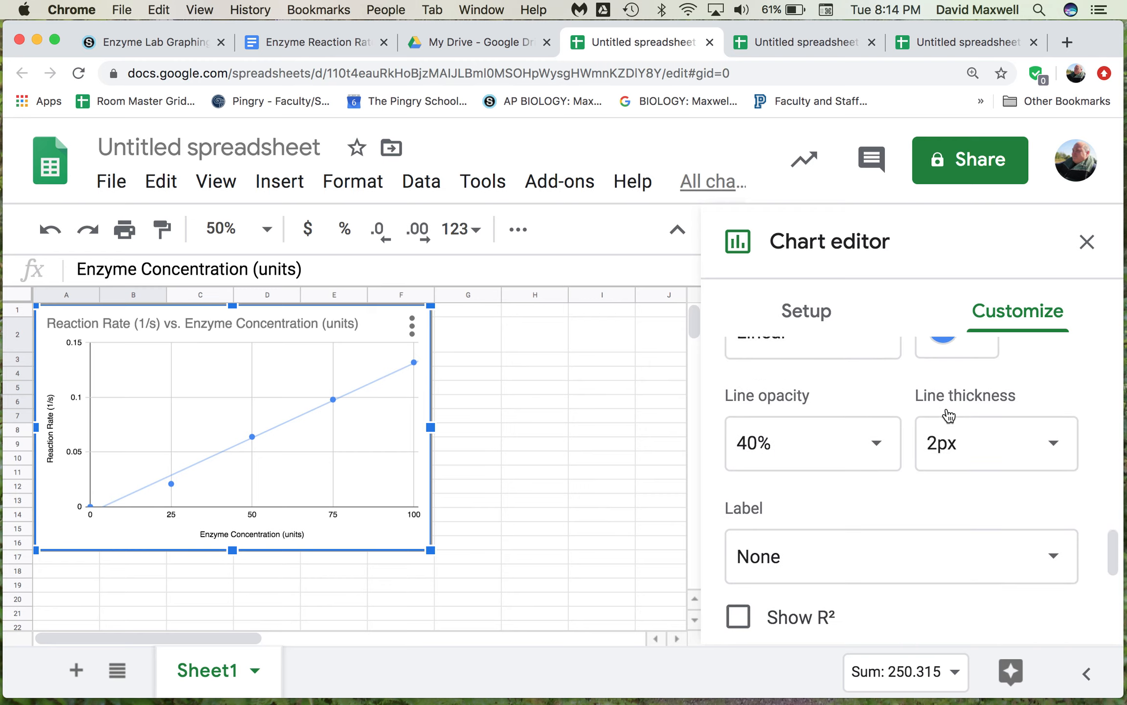
pyautogui.scroll(-3)
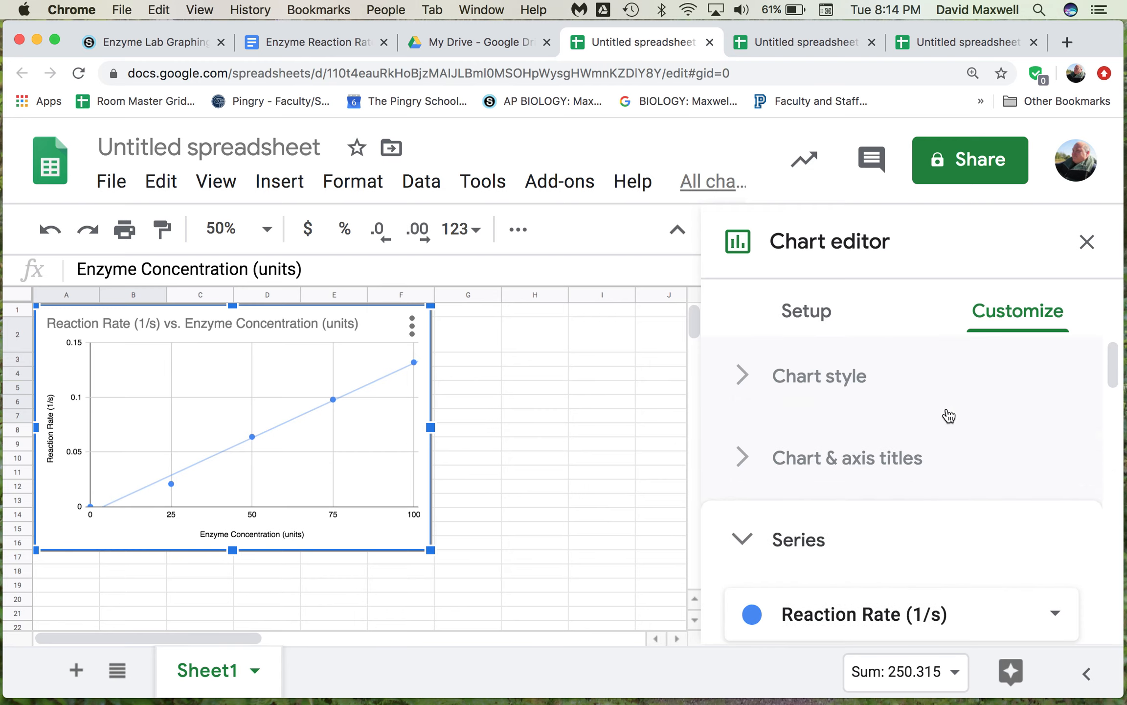
pyautogui.moveTo(1069, 221)
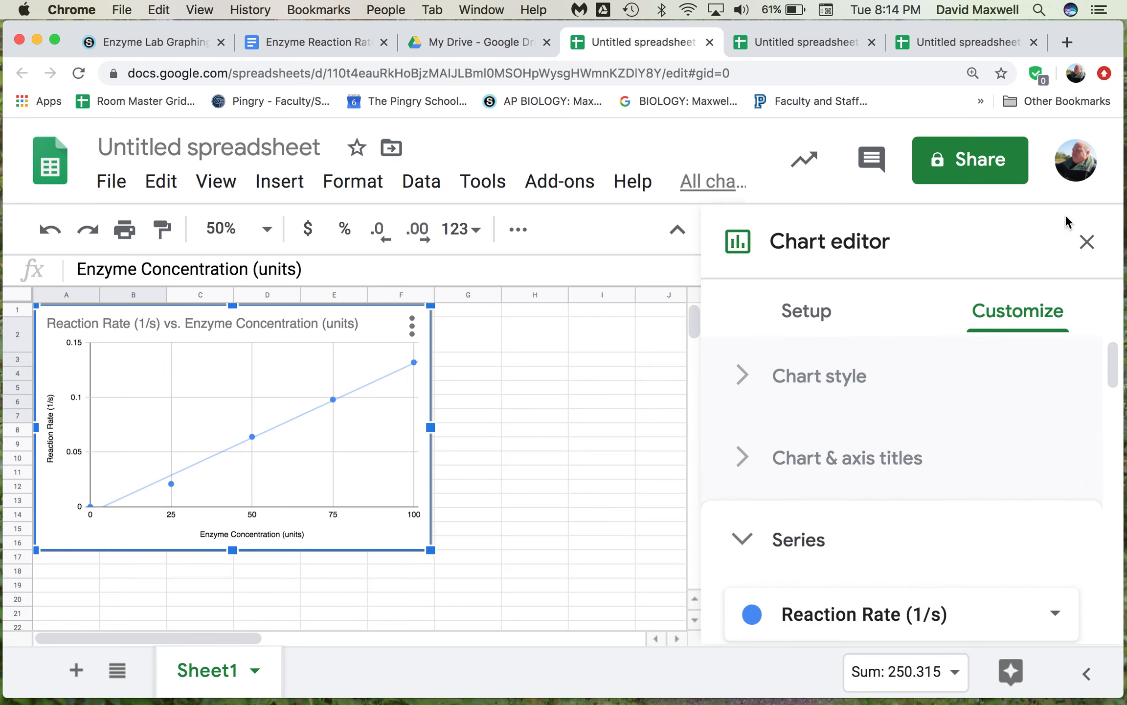
pyautogui.moveTo(1086, 242)
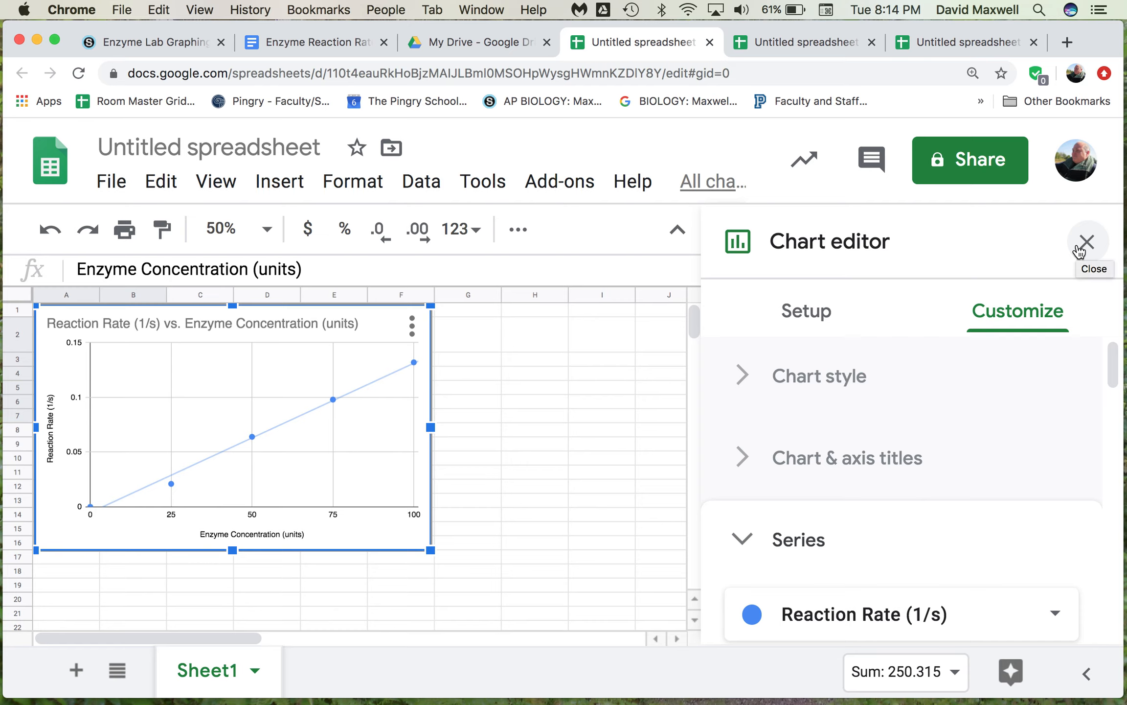
pyautogui.moveTo(385, 461)
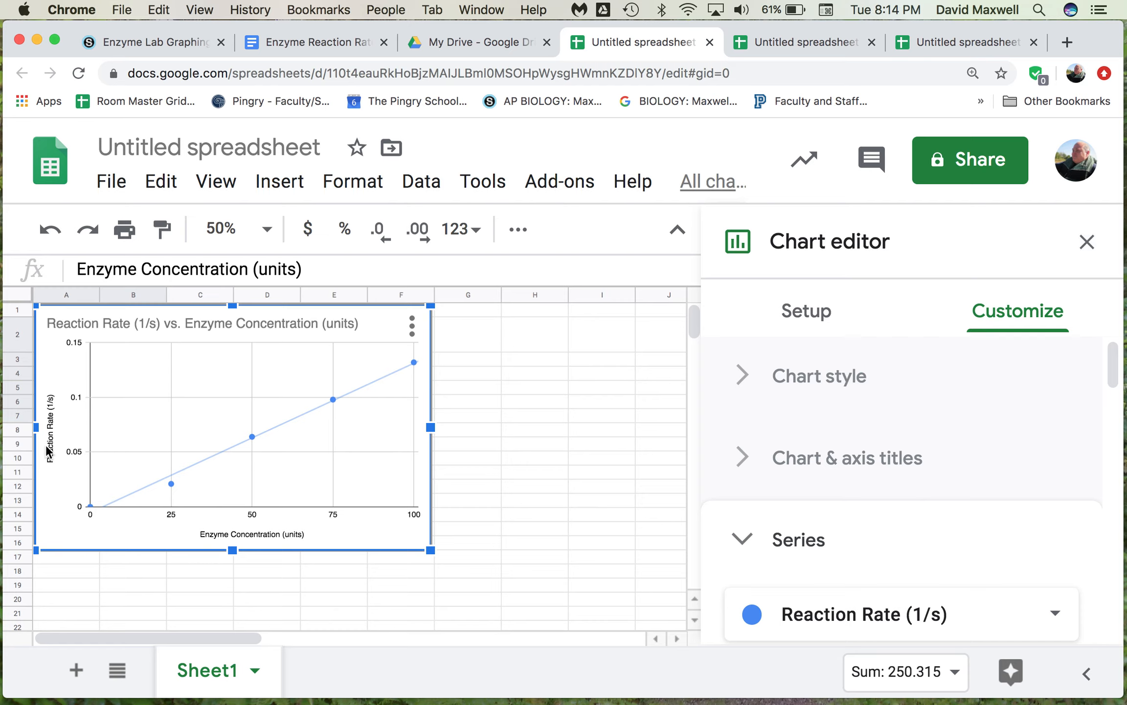
pyautogui.moveTo(208, 533)
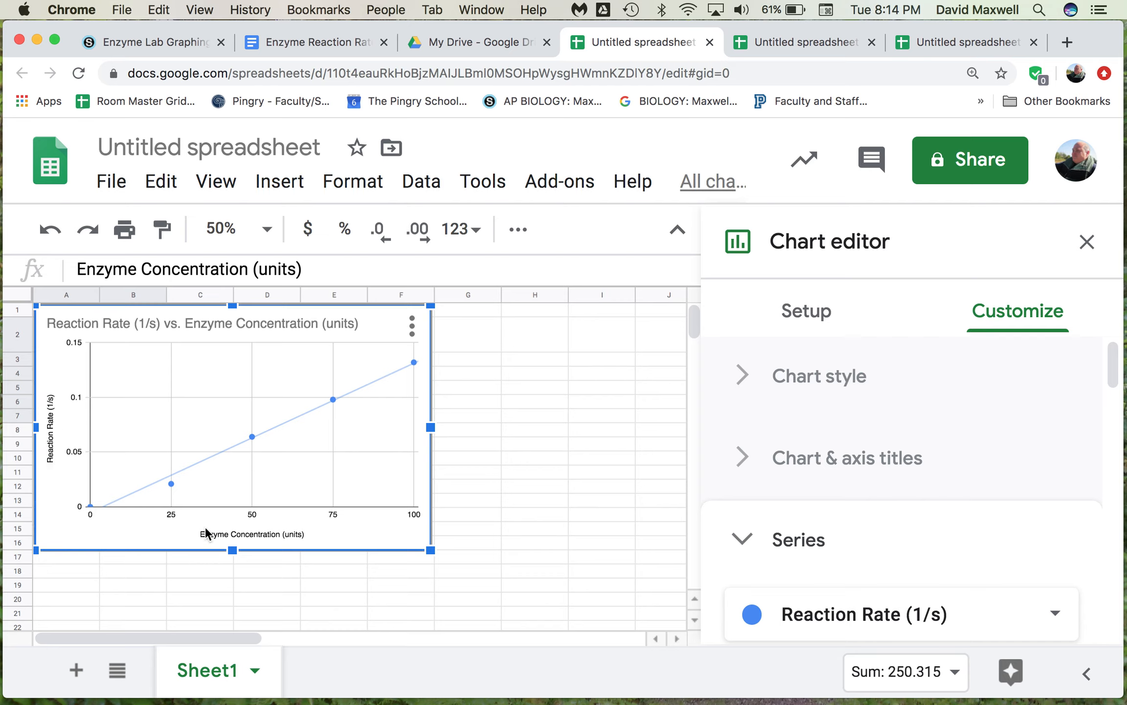
pyautogui.moveTo(74, 423)
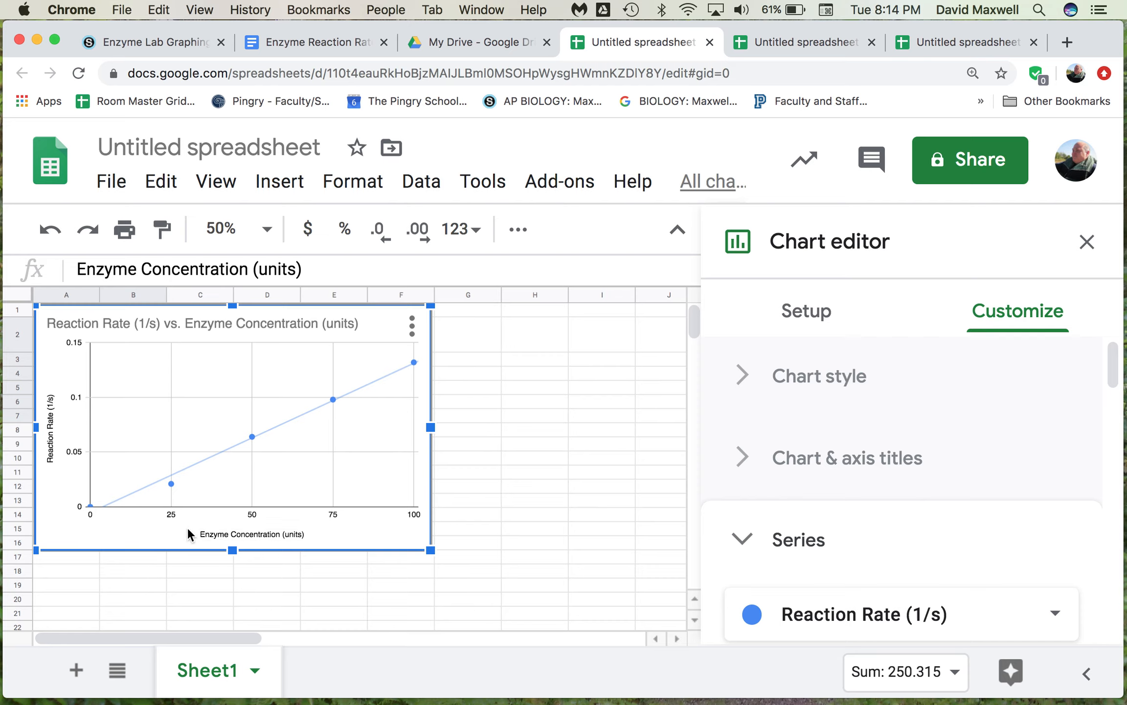
pyautogui.moveTo(200, 524)
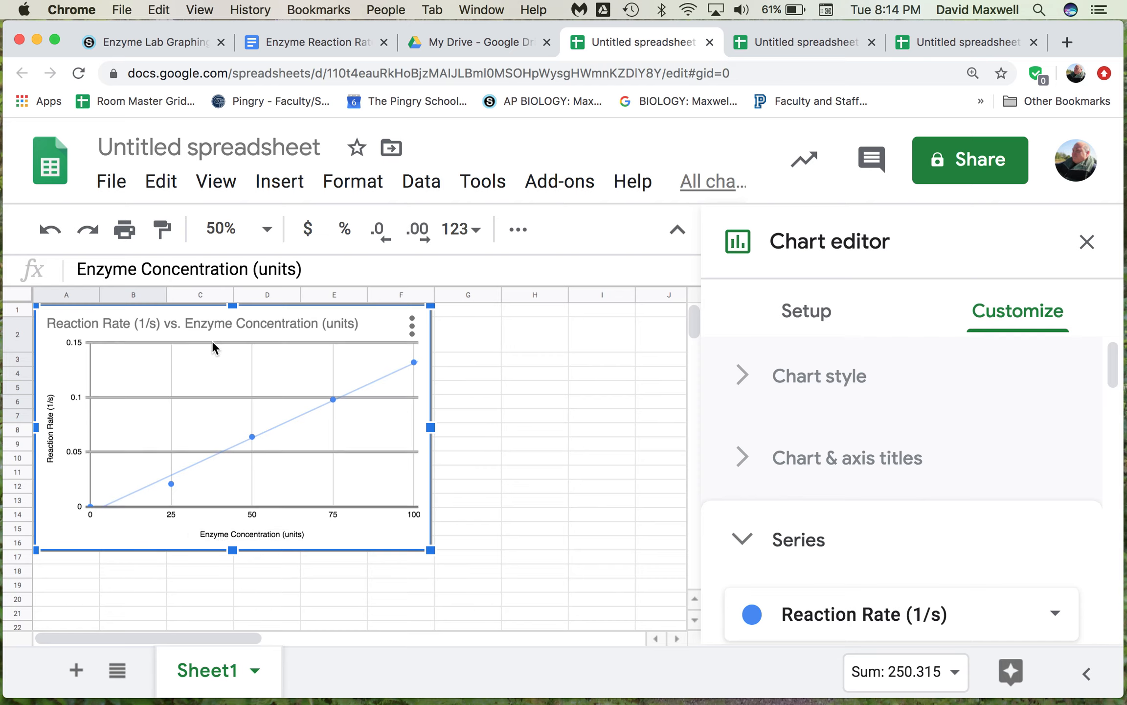
# Retitle the chart 'Reaction Rate Increases With Increasing Enzyme Concentration'.
pyautogui.click(204, 323)
pyautogui.write('Reaction Rate Increas')
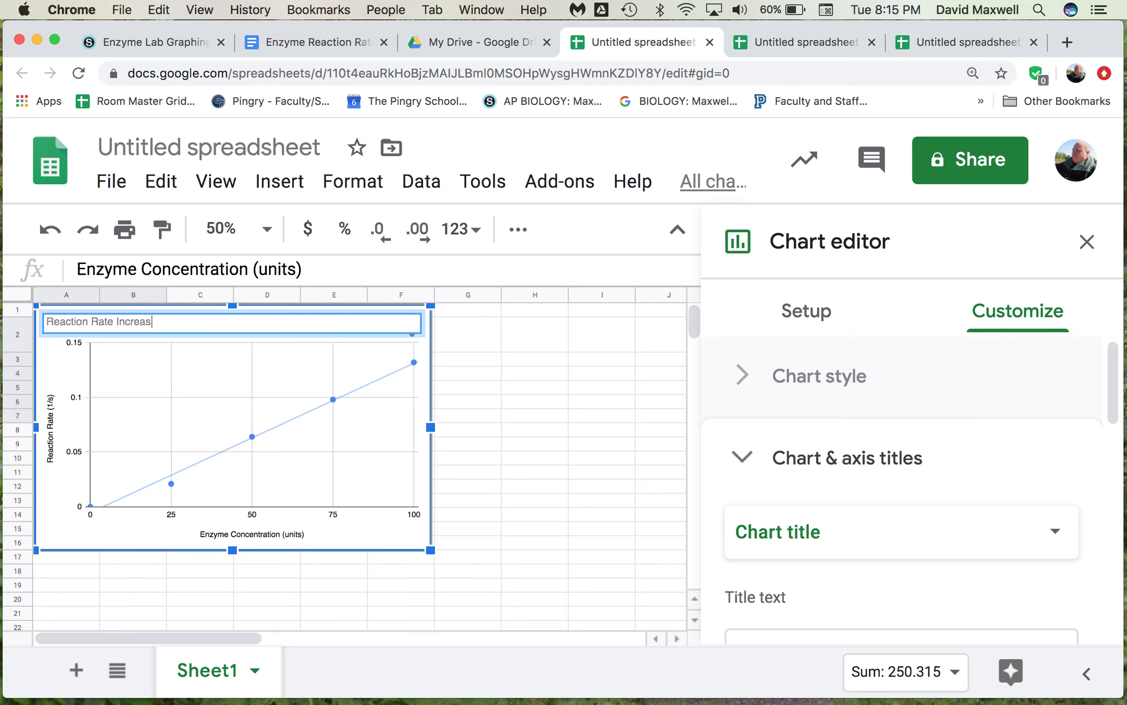
pyautogui.write('with')
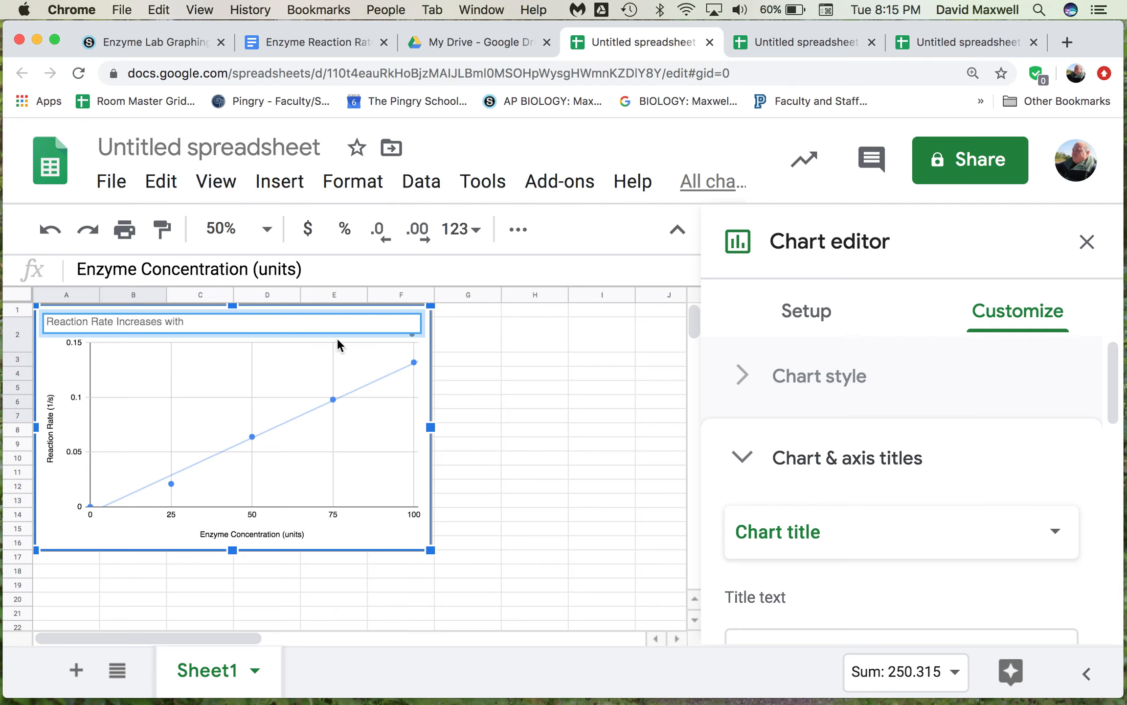
pyautogui.write('Increeas')
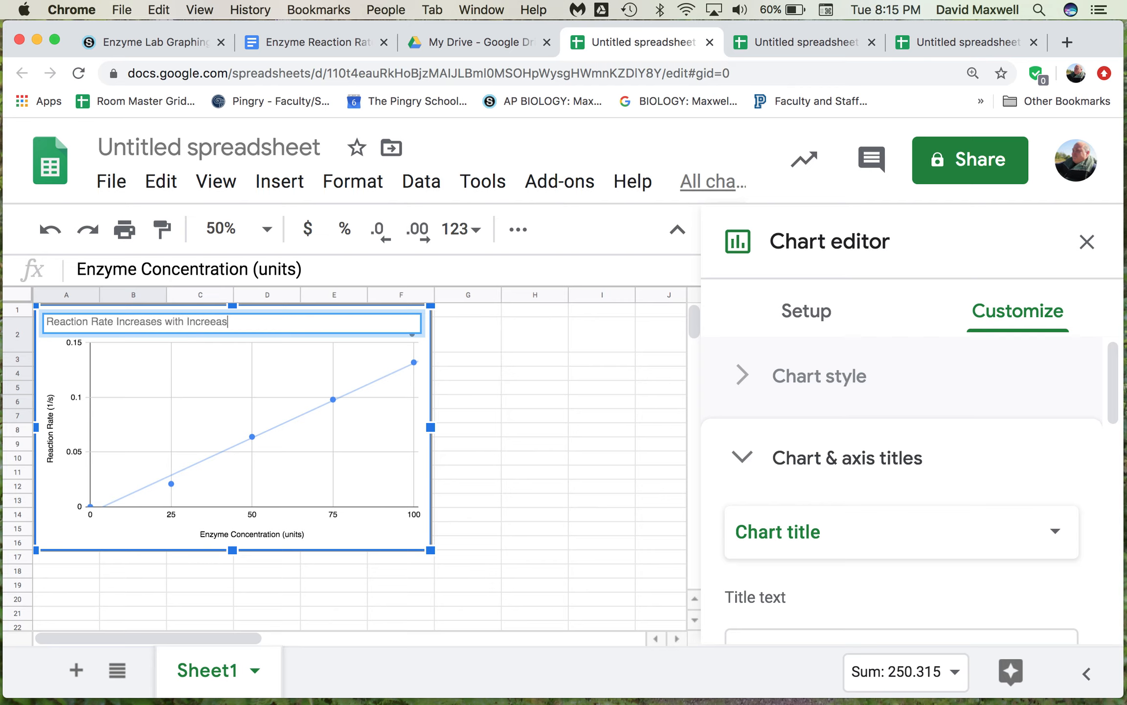
pyautogui.write('ing')
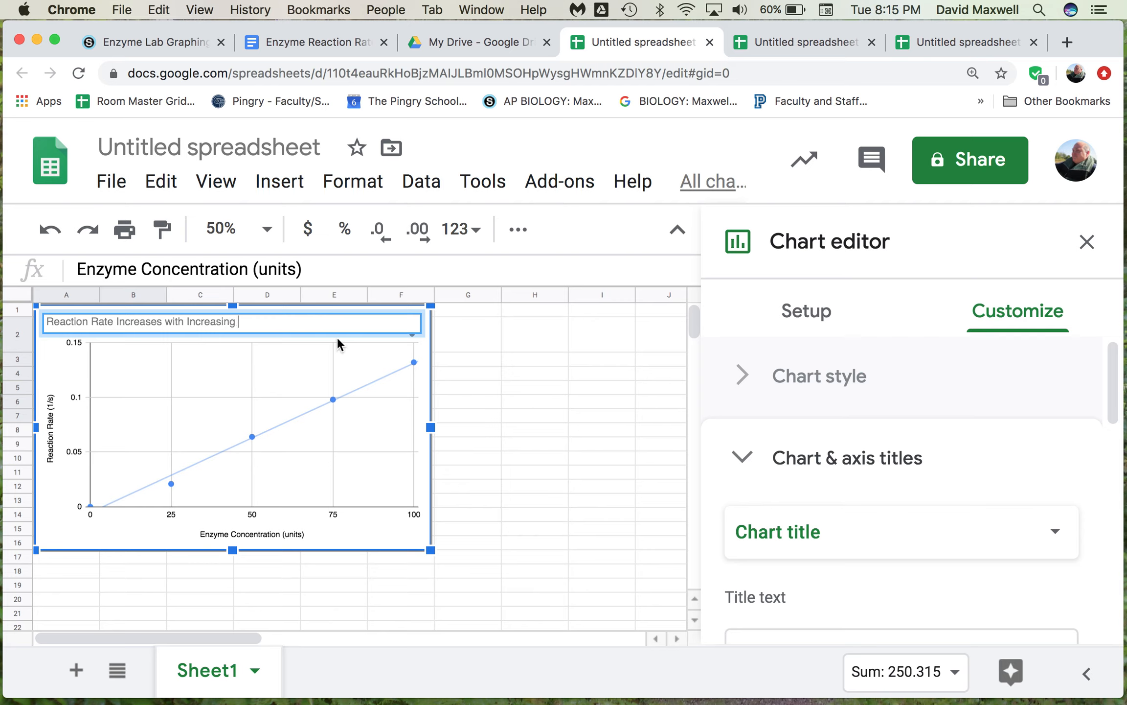
pyautogui.write('Enzyme')
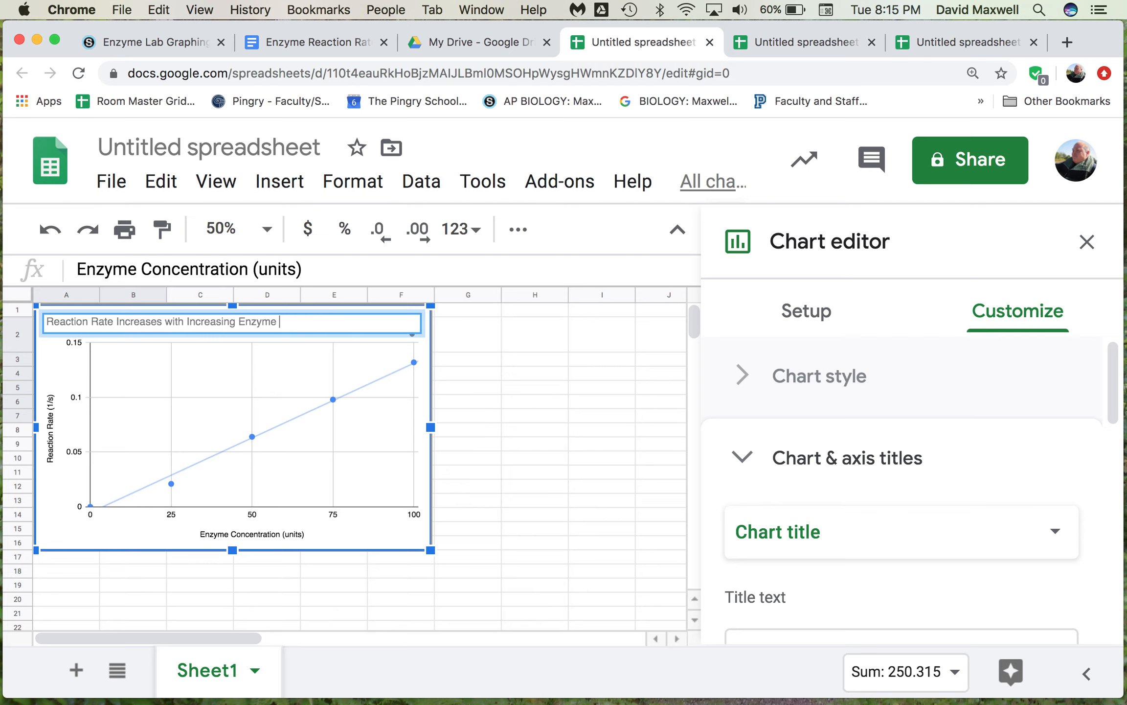
pyautogui.write('Concentration')
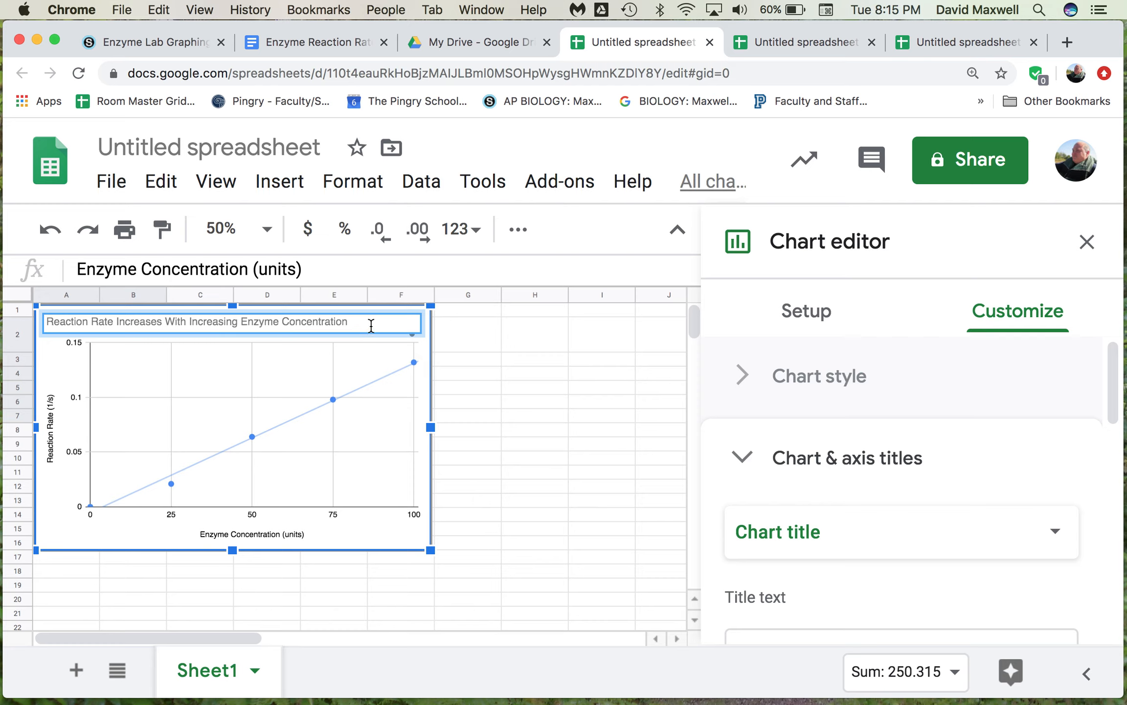
pyautogui.moveTo(423, 331)
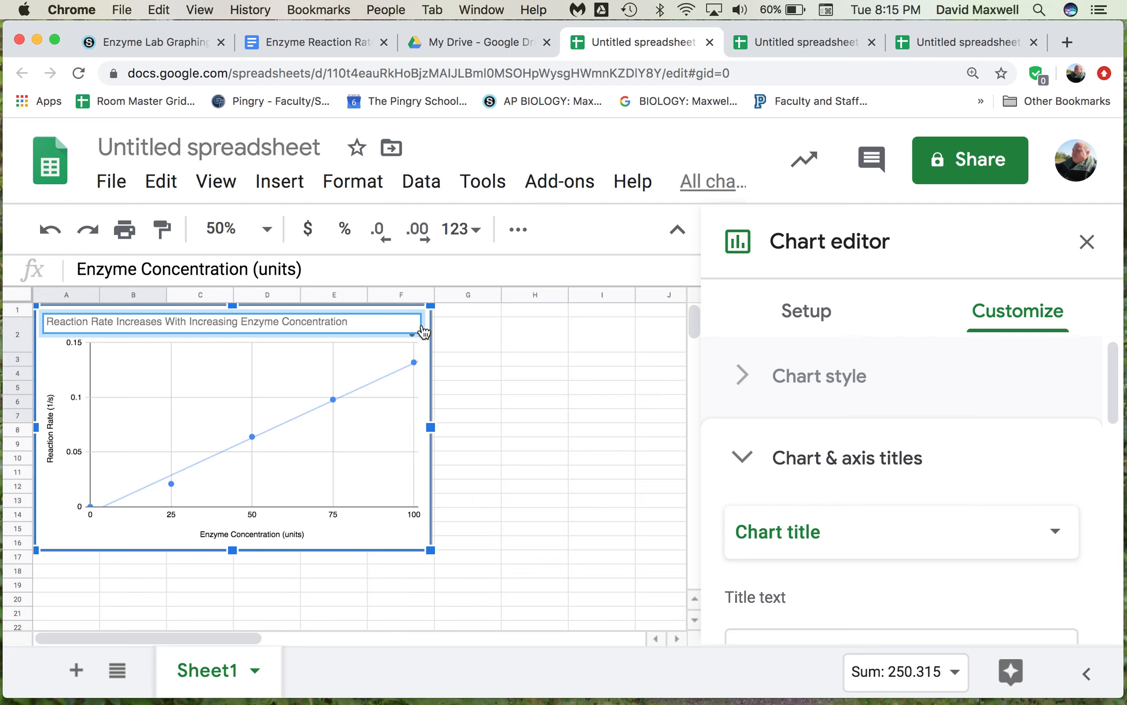
pyautogui.moveTo(379, 422)
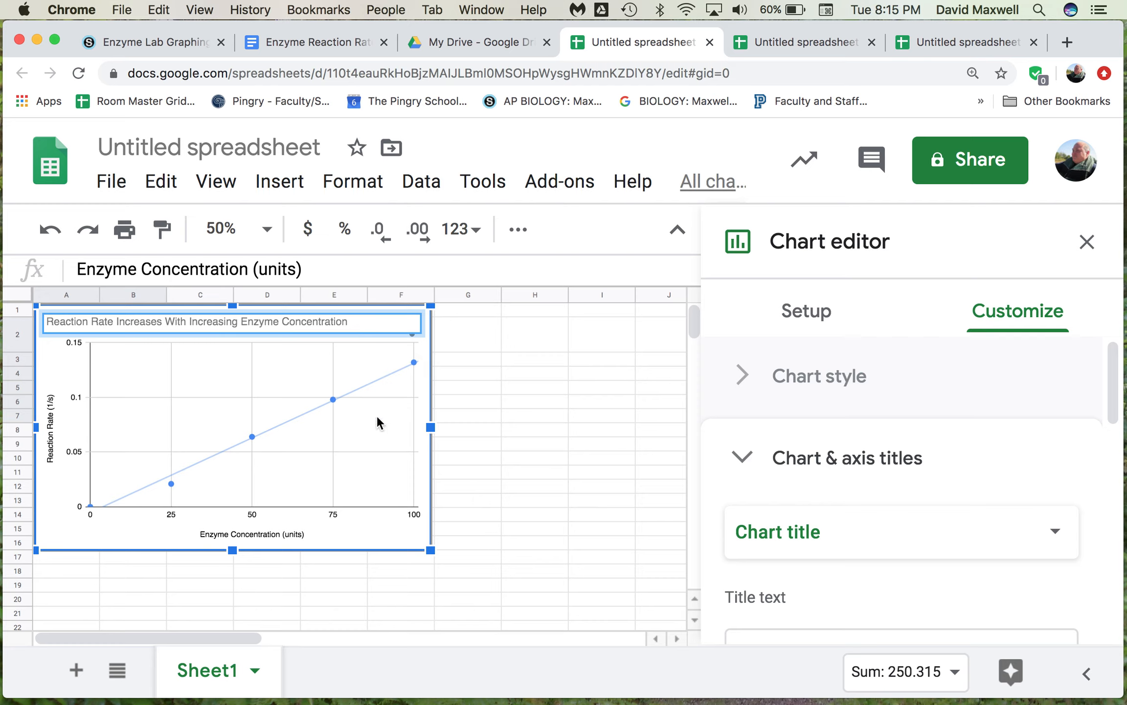
pyautogui.moveTo(158, 370)
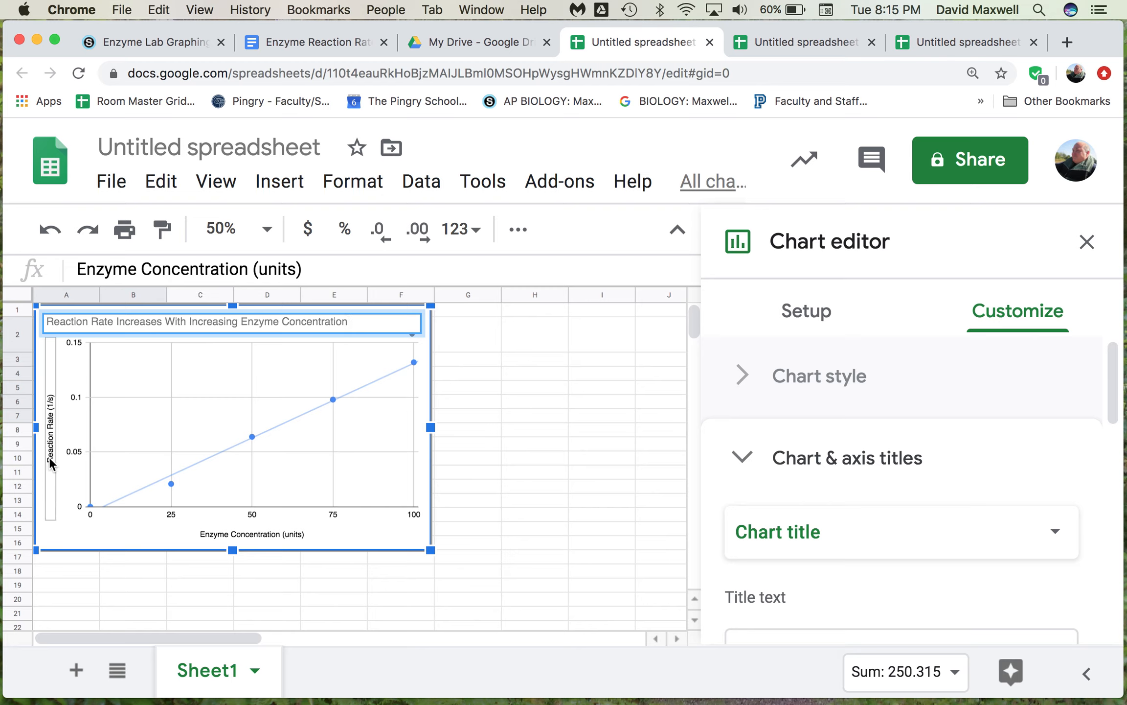
pyautogui.moveTo(75, 458)
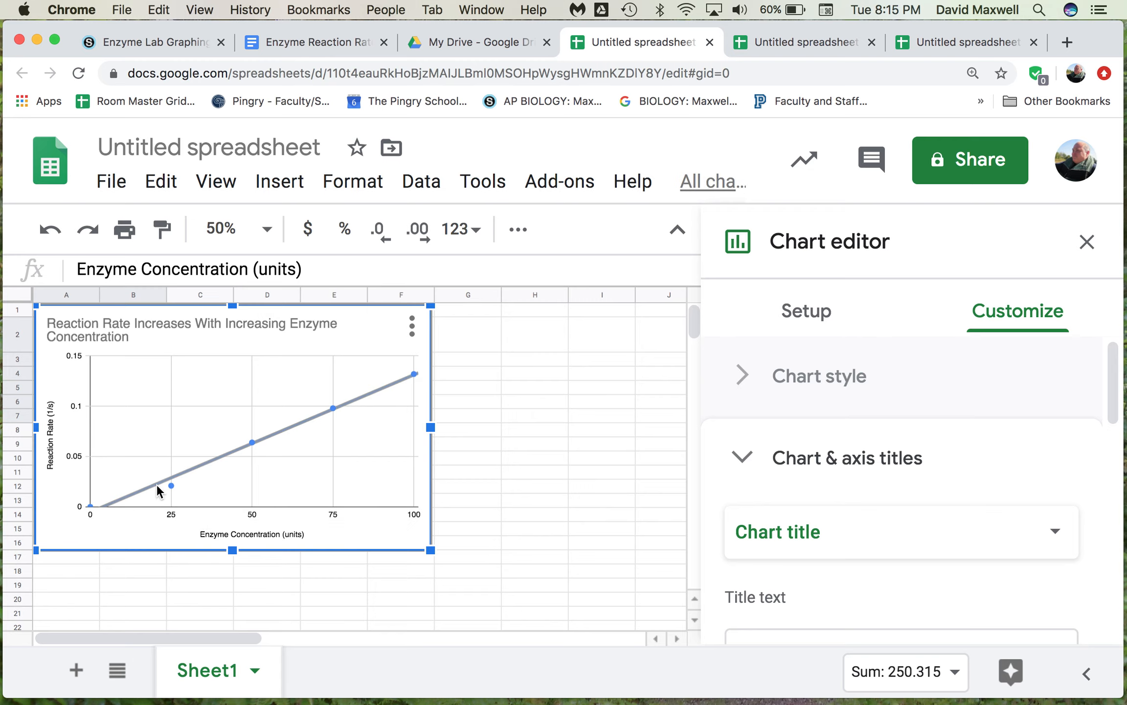
# Check the vertical axis title, then leave the chart so the Chart editor closes.
pyautogui.click(898, 532)
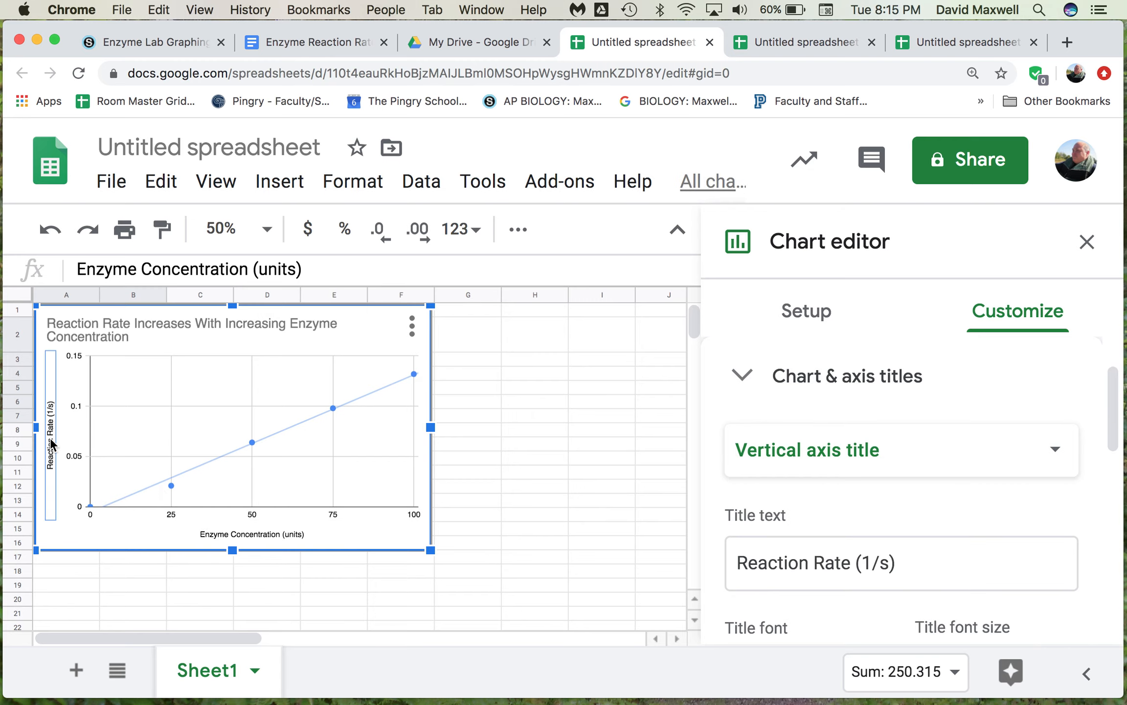
pyautogui.moveTo(94, 428)
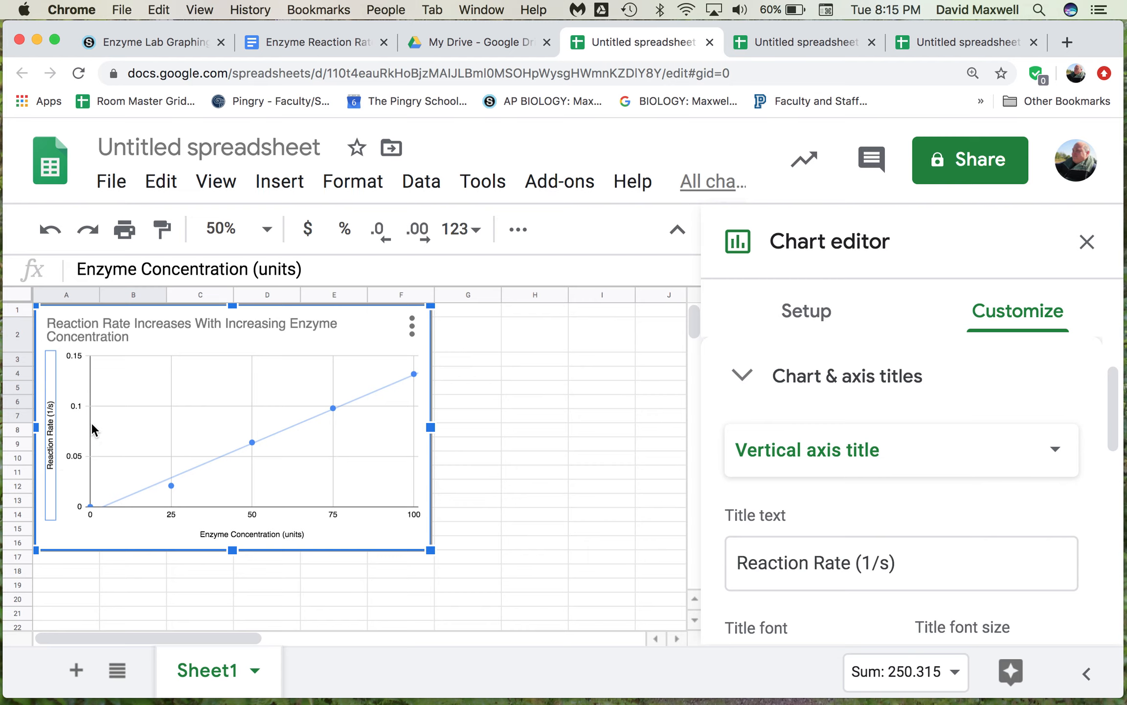
pyautogui.moveTo(144, 452)
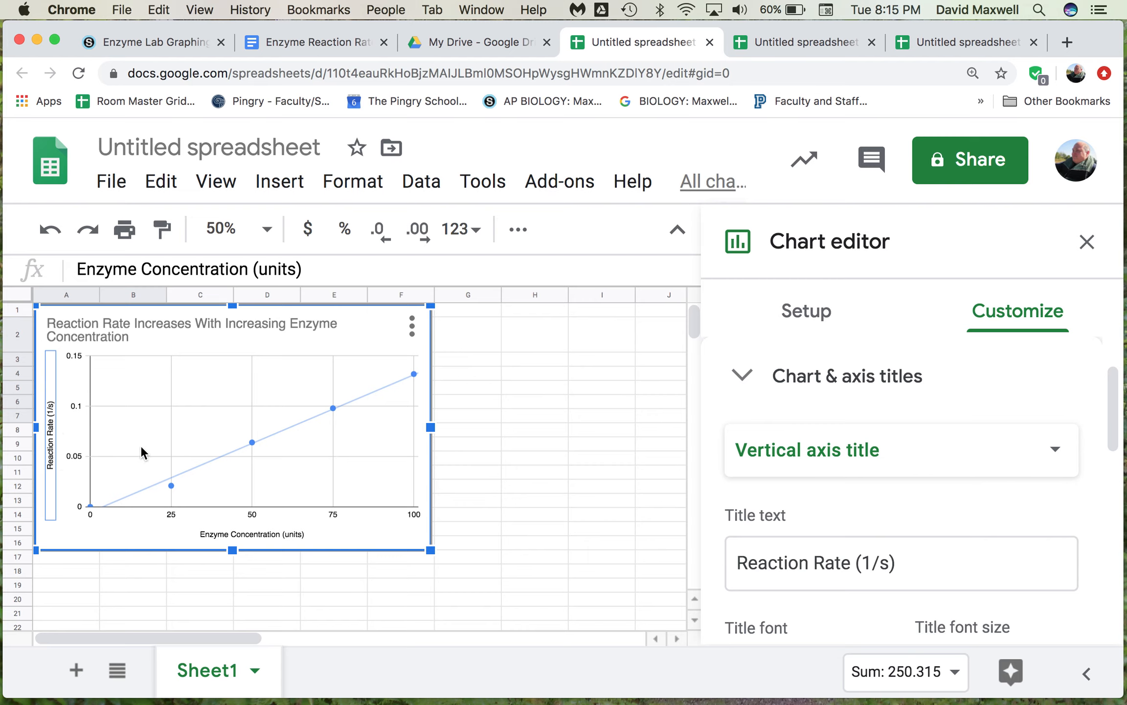
pyautogui.click(251, 534)
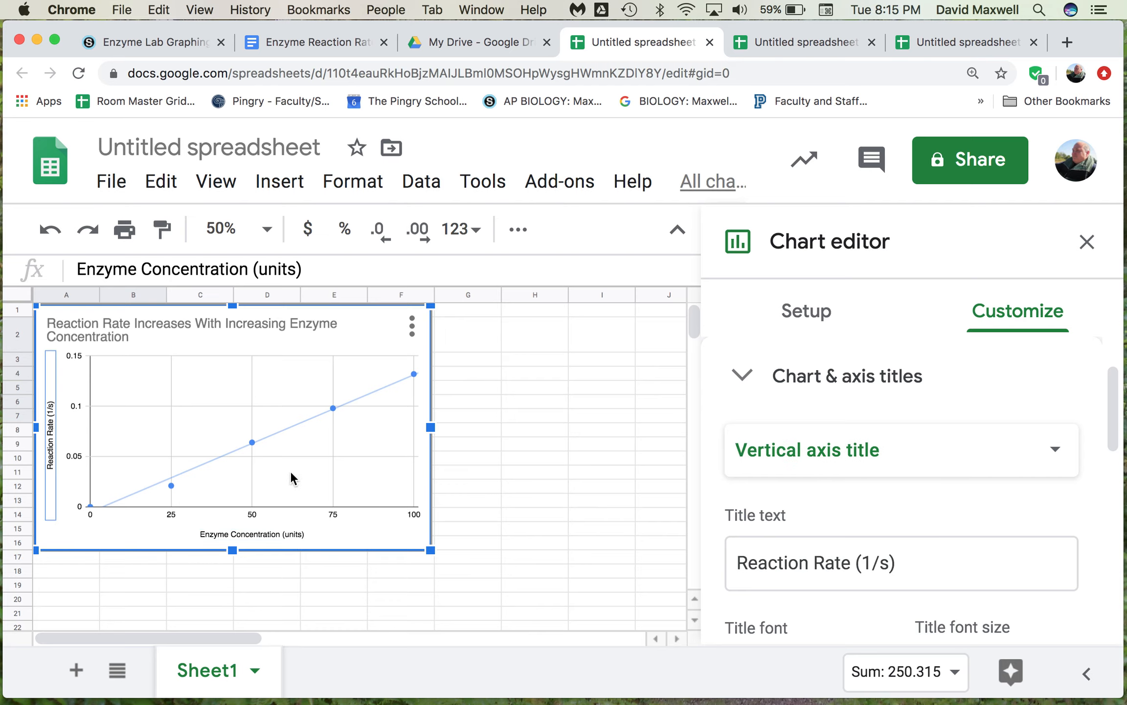
pyautogui.moveTo(624, 481)
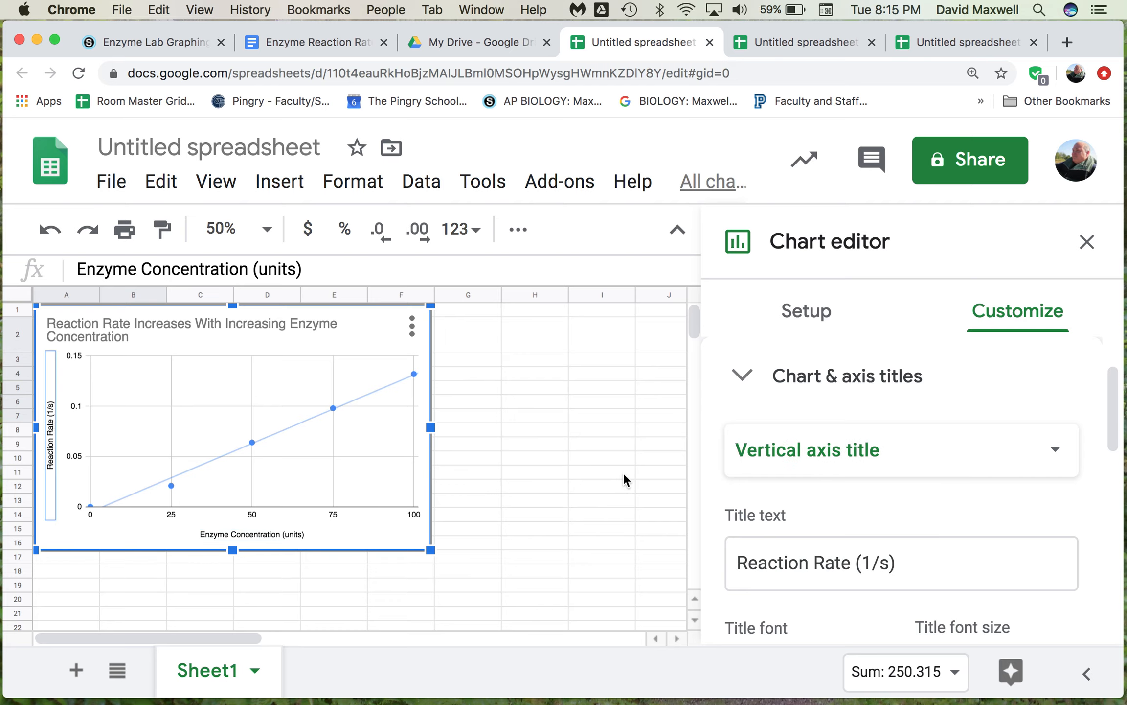
pyautogui.click(601, 471)
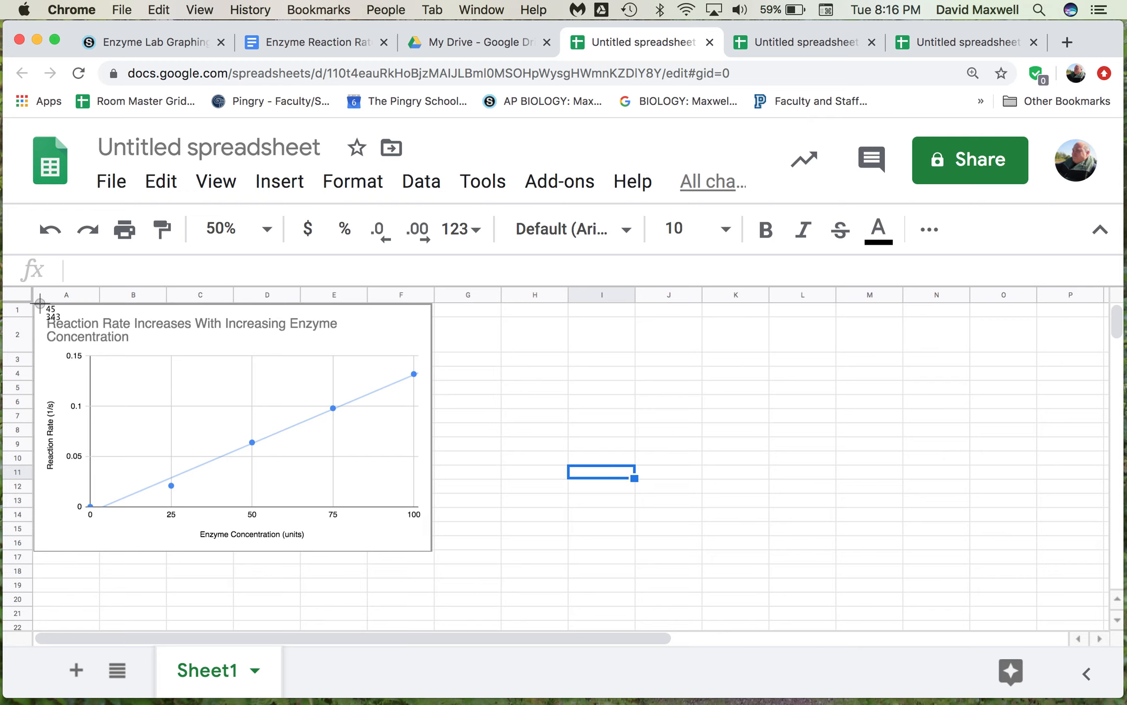
# Screenshot the retitled chart region and switch to the Enzyme Reaction Rate Data Analysis document.
pyautogui.click(230, 432)
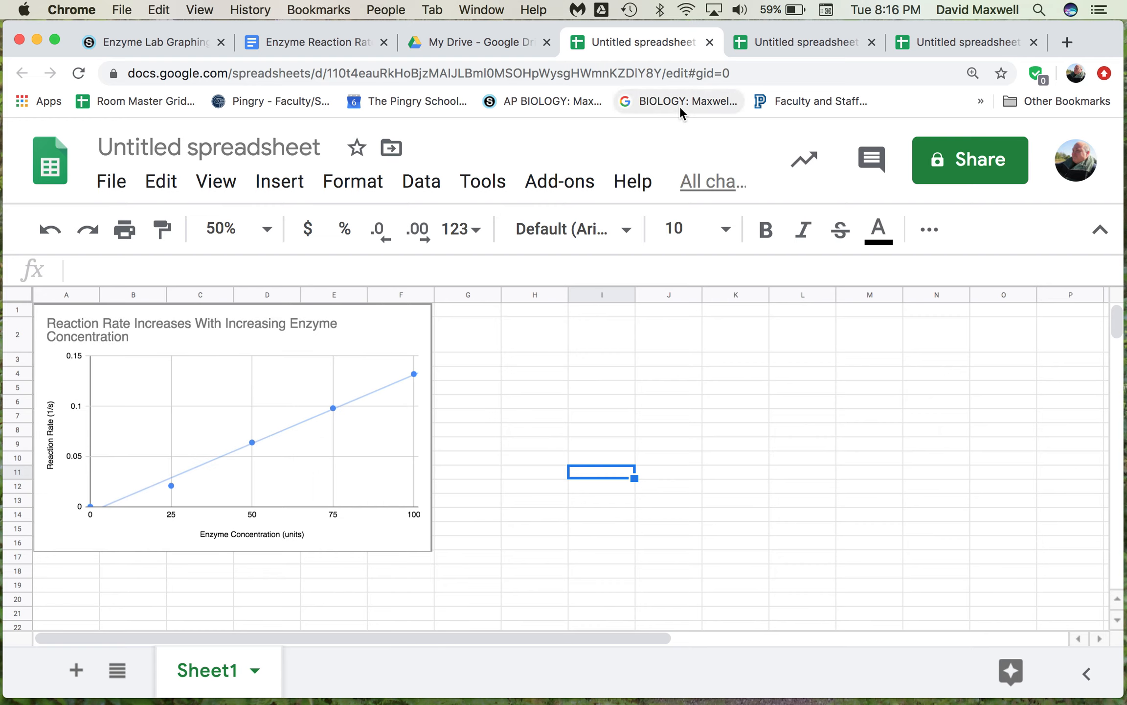
pyautogui.moveTo(679, 101)
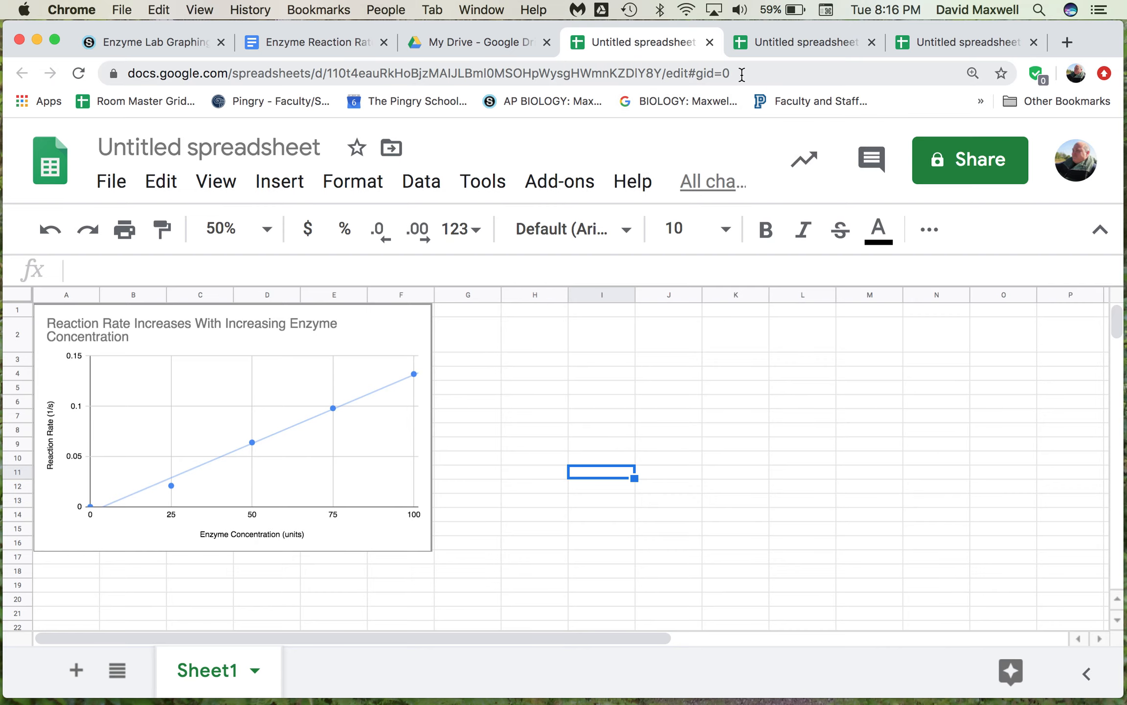
pyautogui.click(314, 42)
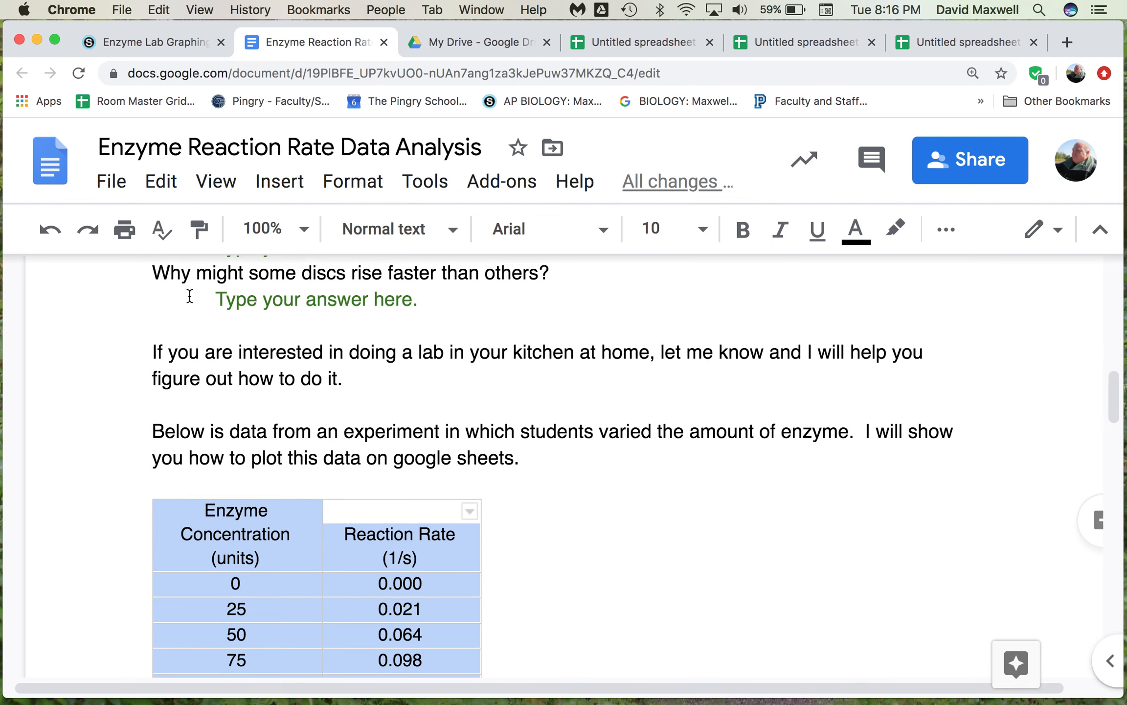
# Paste the chart screenshot on the empty line below the enzyme data table.
pyautogui.scroll(-3)
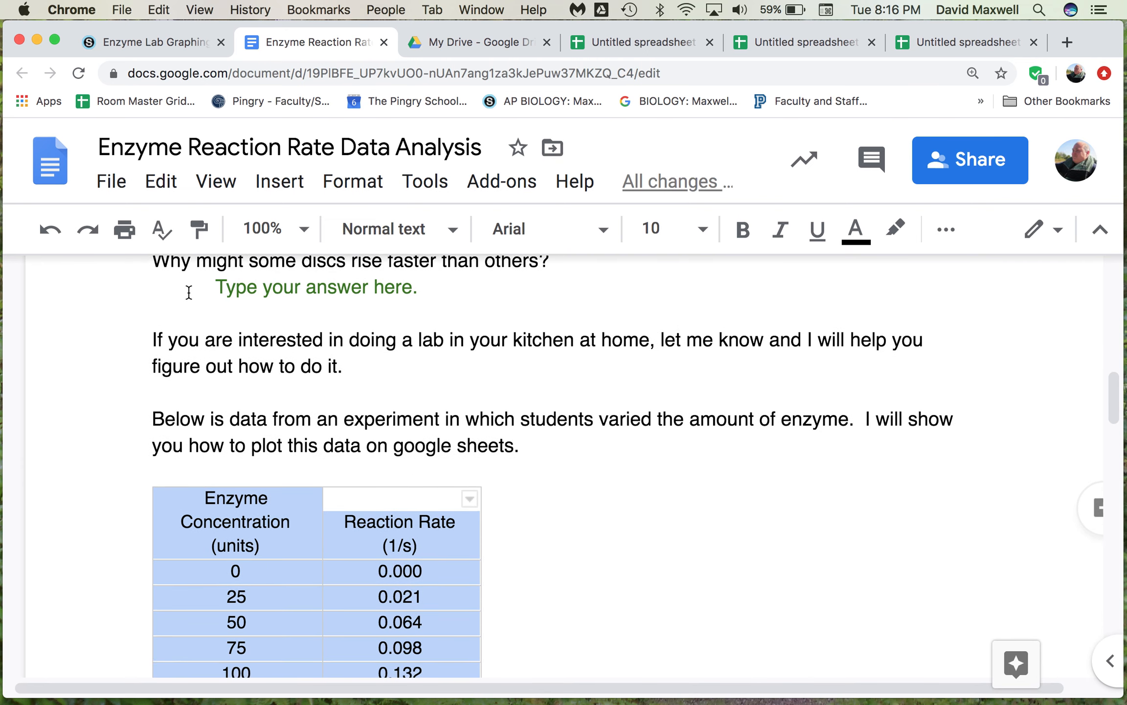
pyautogui.scroll(-3)
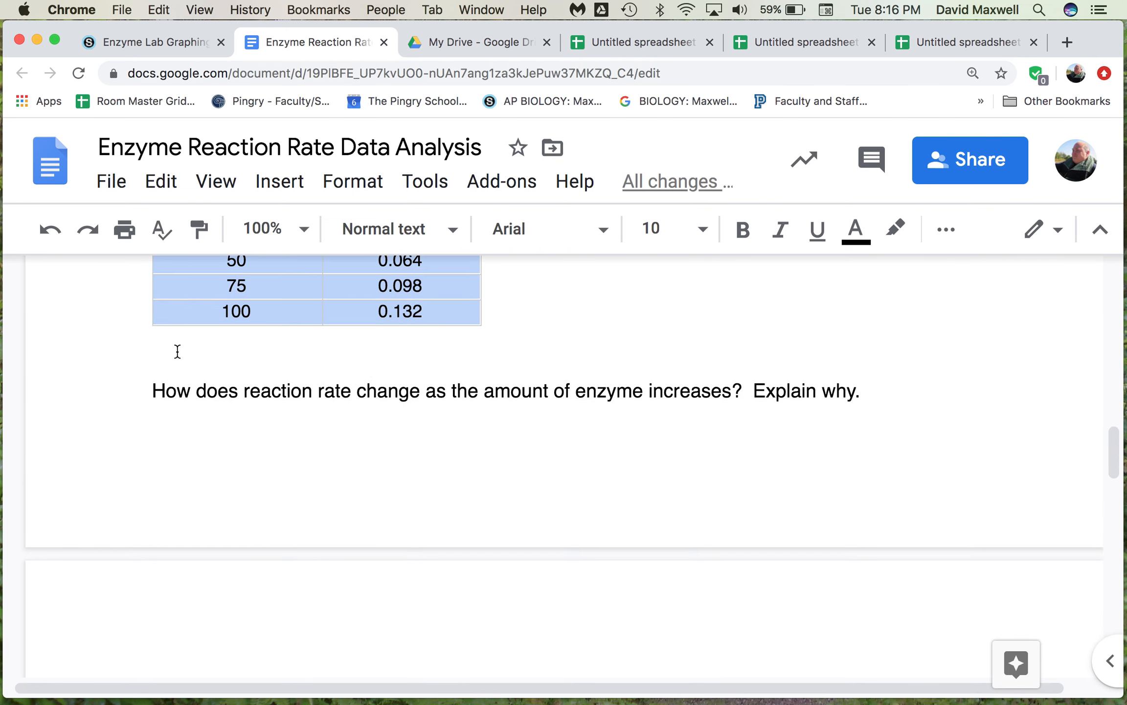
pyautogui.click(162, 362)
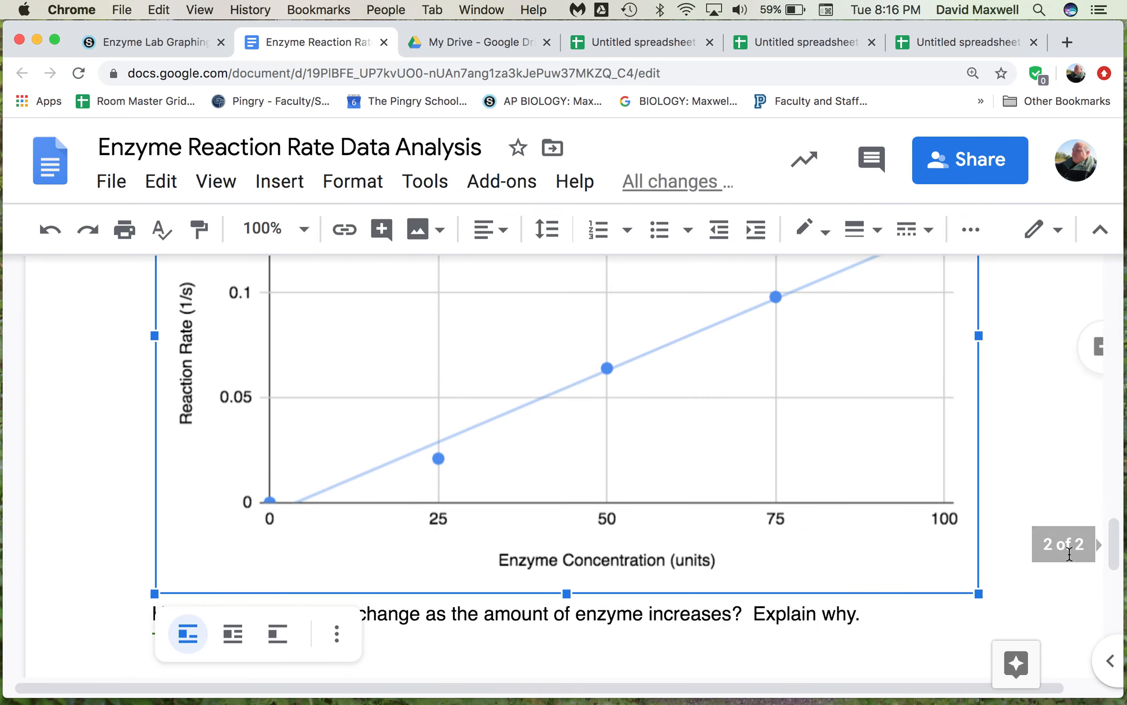
pyautogui.scroll(-3)
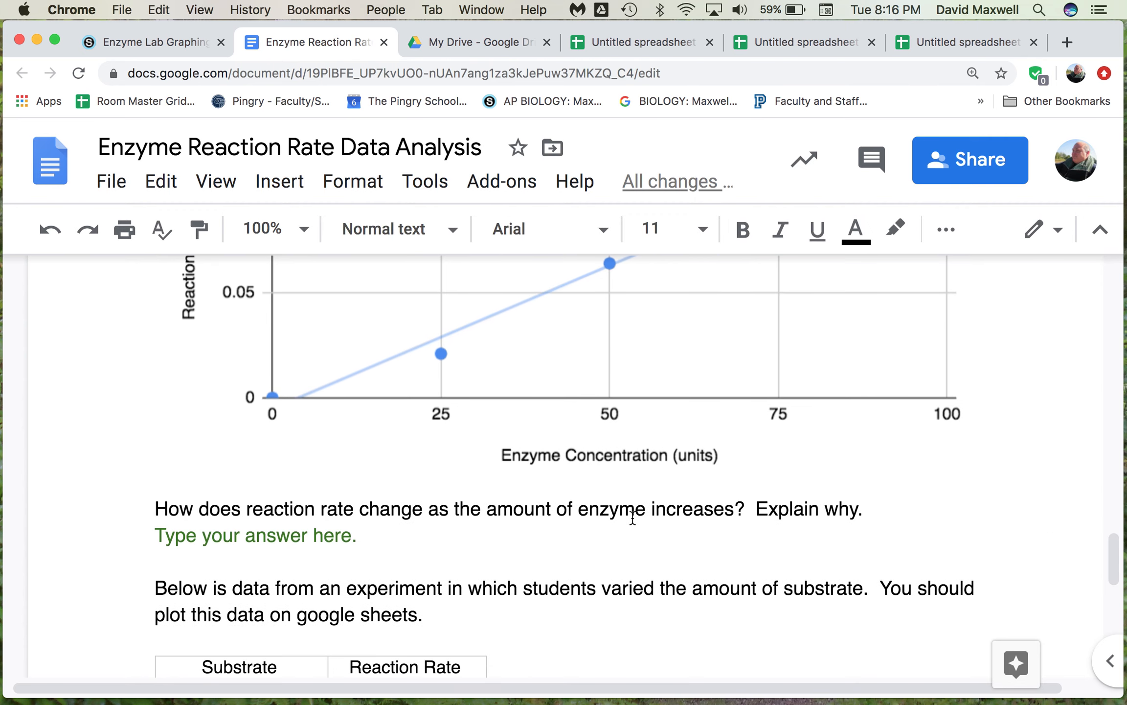
pyautogui.moveTo(836, 532)
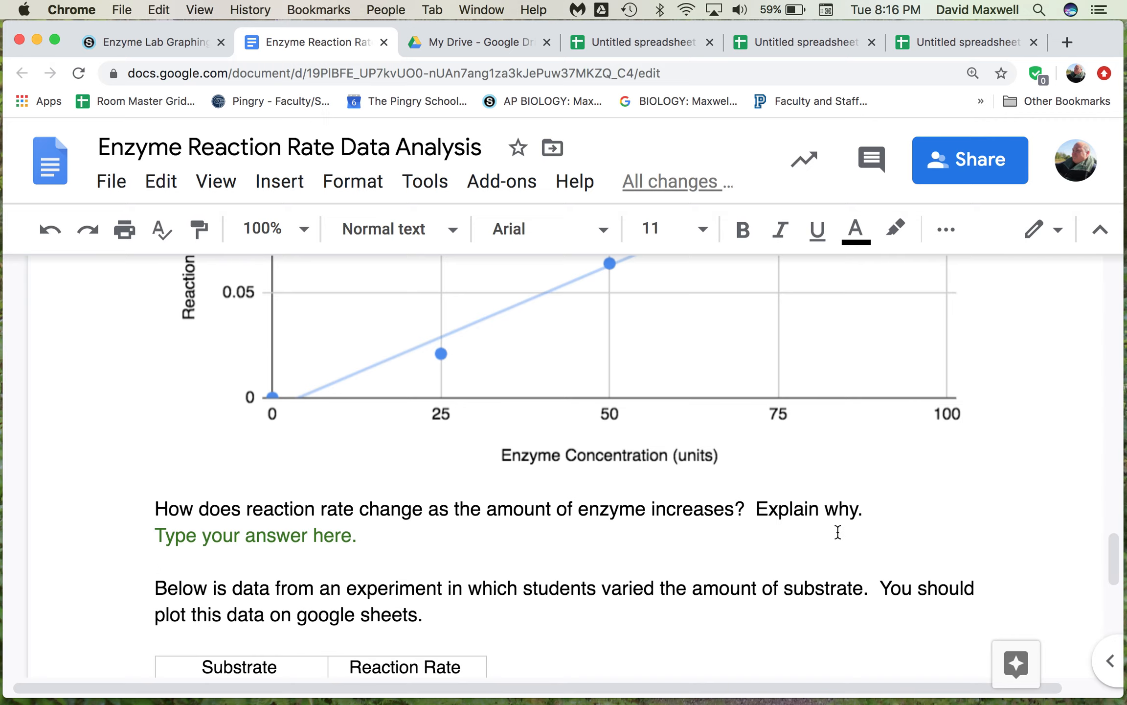
pyautogui.scroll(-3)
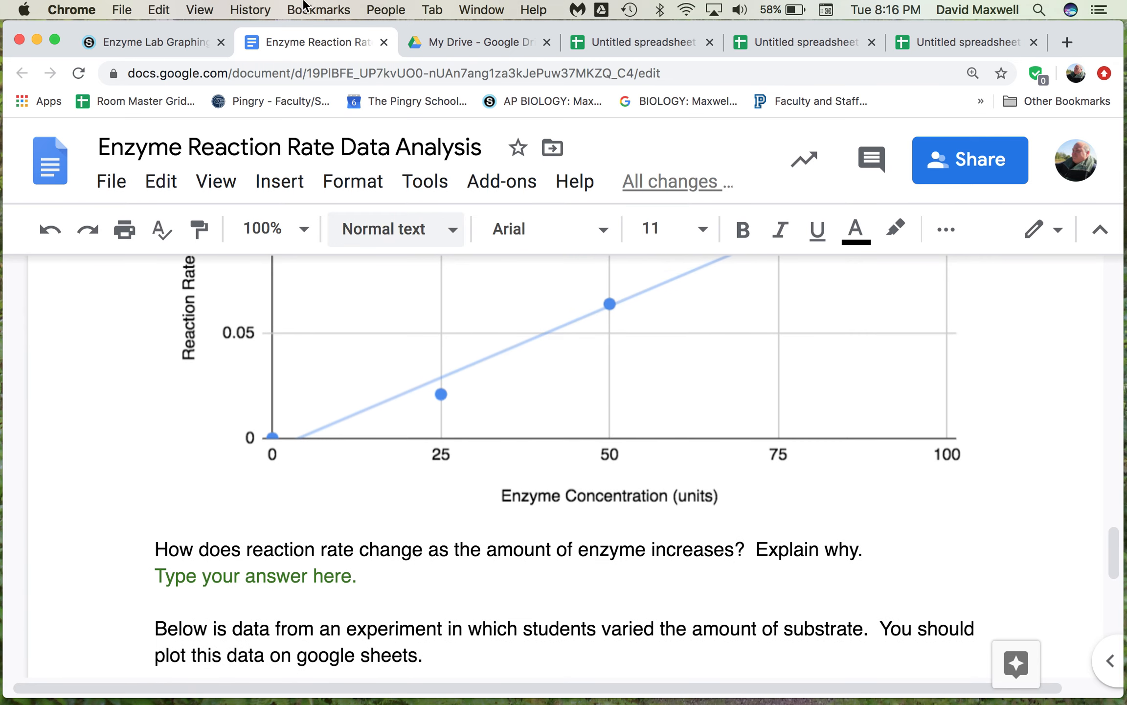
pyautogui.moveTo(672, 181)
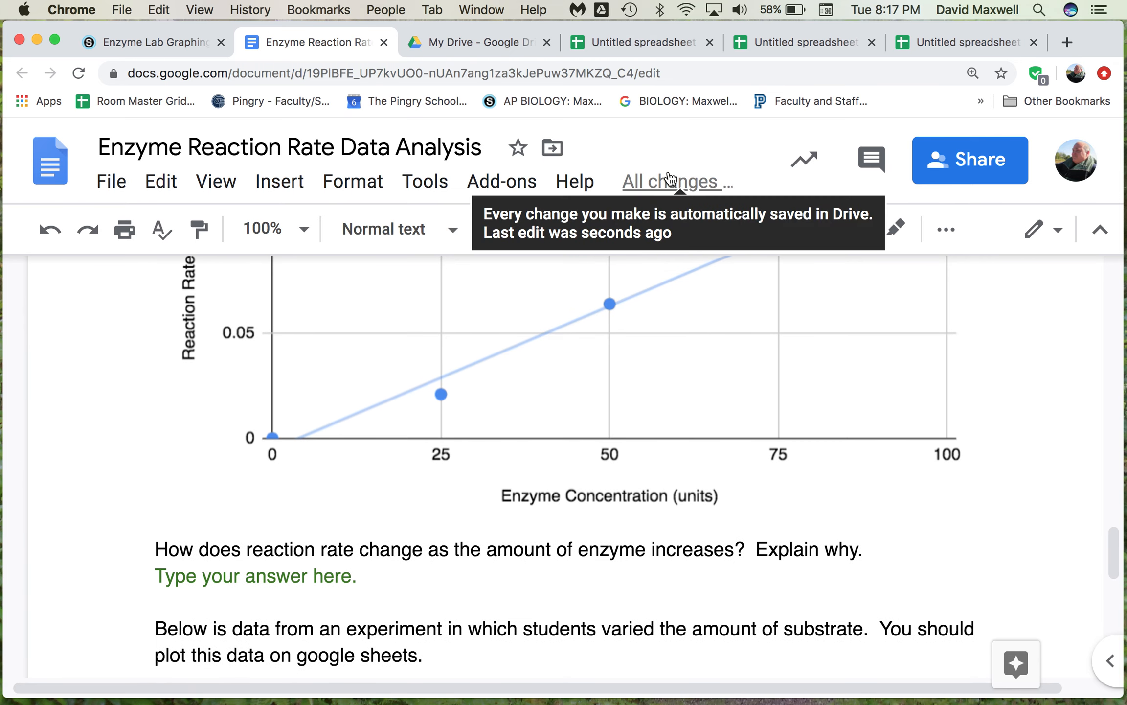